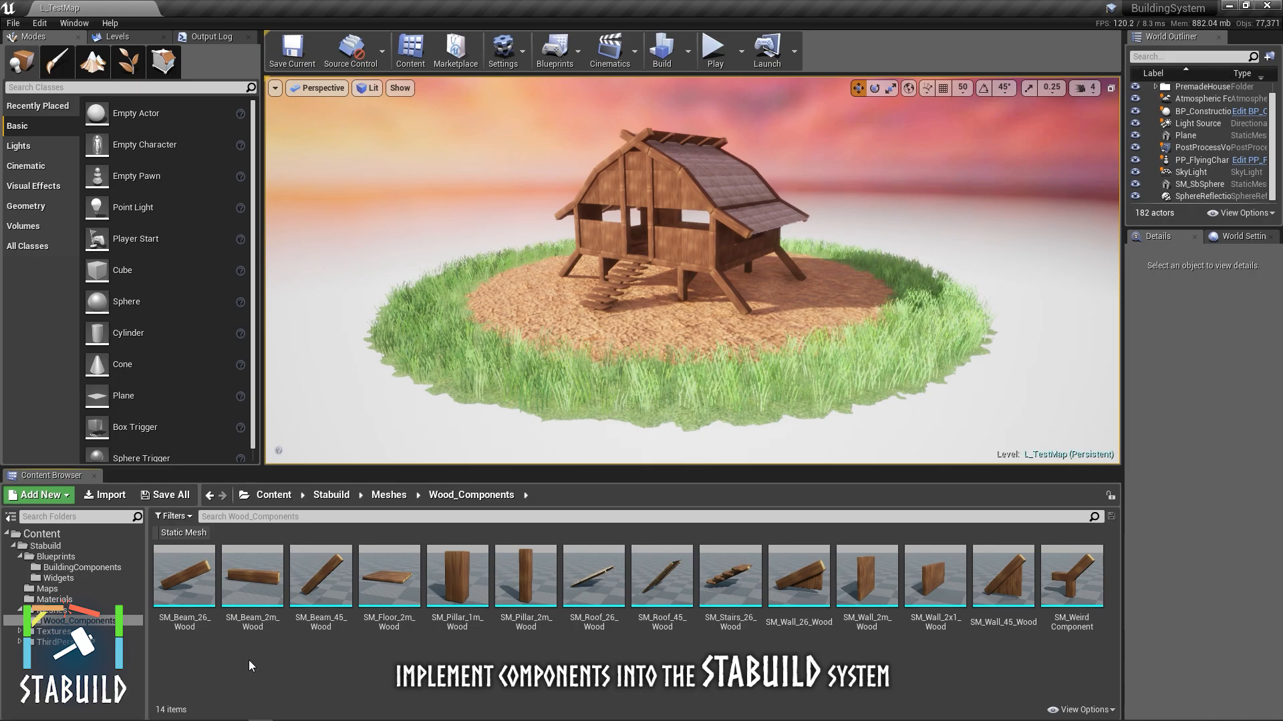
Select the SM_WeirdComponent static mesh in the Wood_Components folder.
left_click(1071, 575)
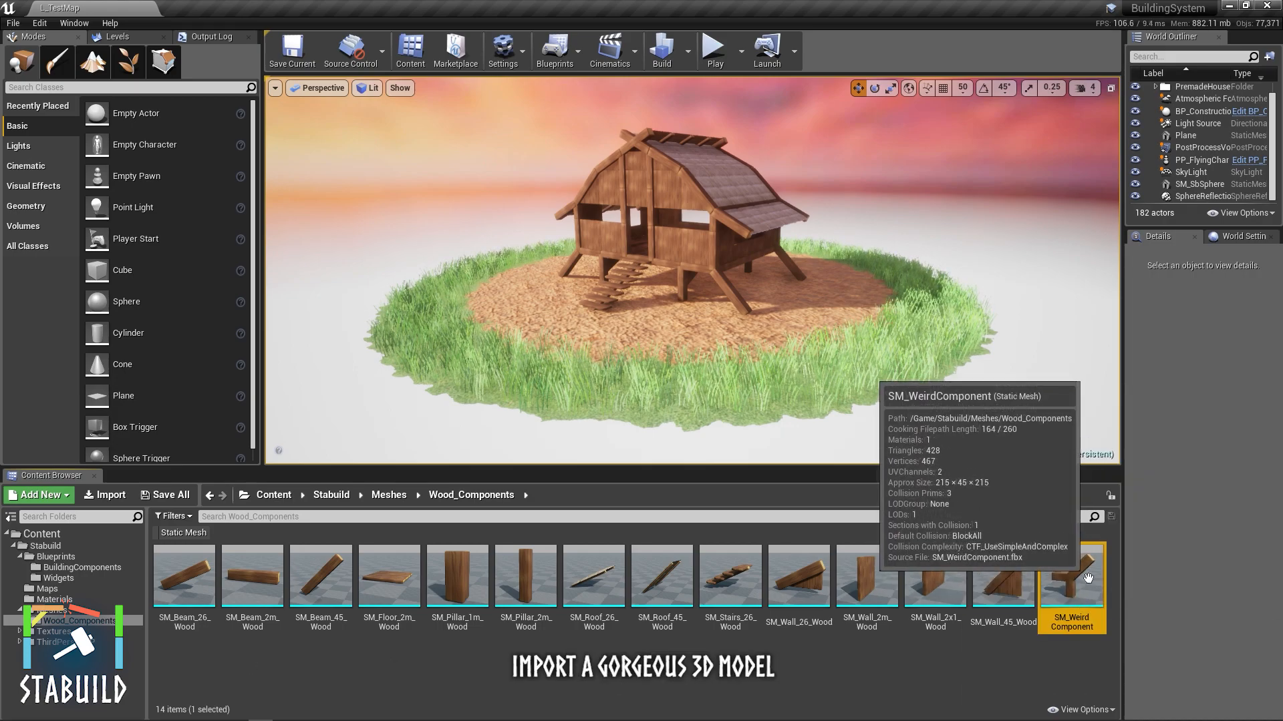
Open SM_WeirdComponent in the mesh editor with collision drawn and Details at Collision > Boxes.
double_click(1071, 575)
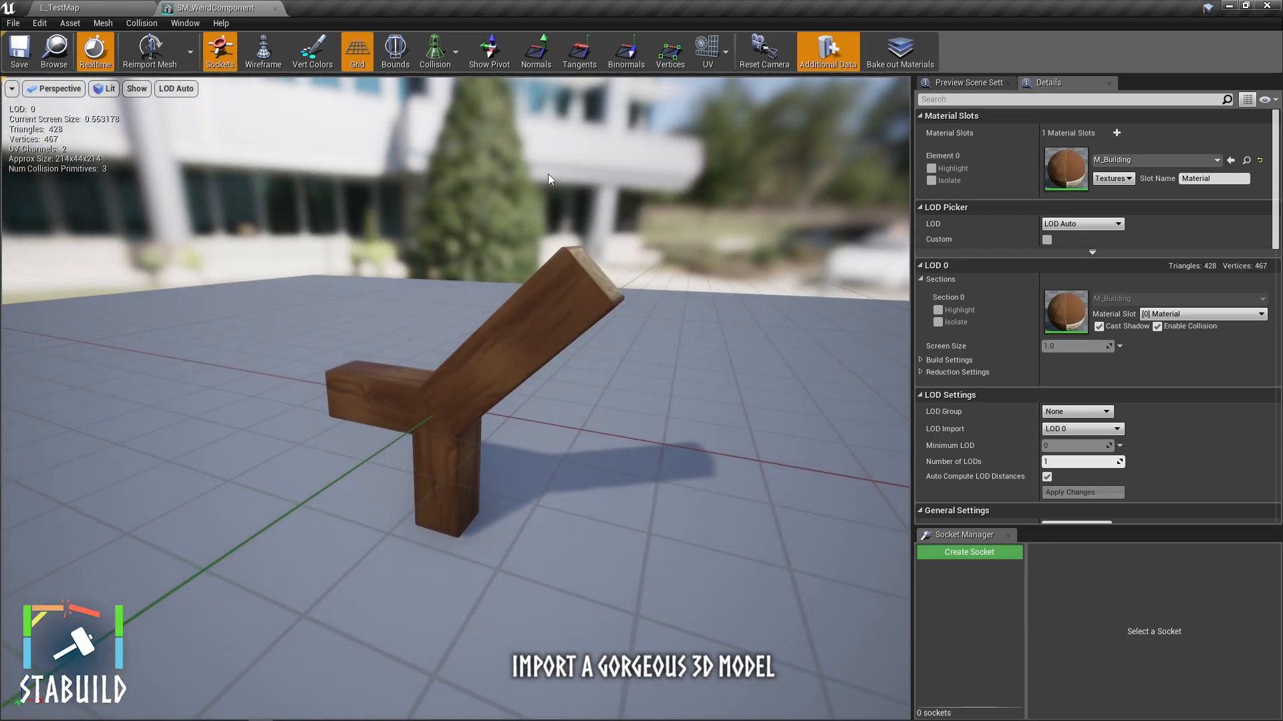
mouse_move(434, 51)
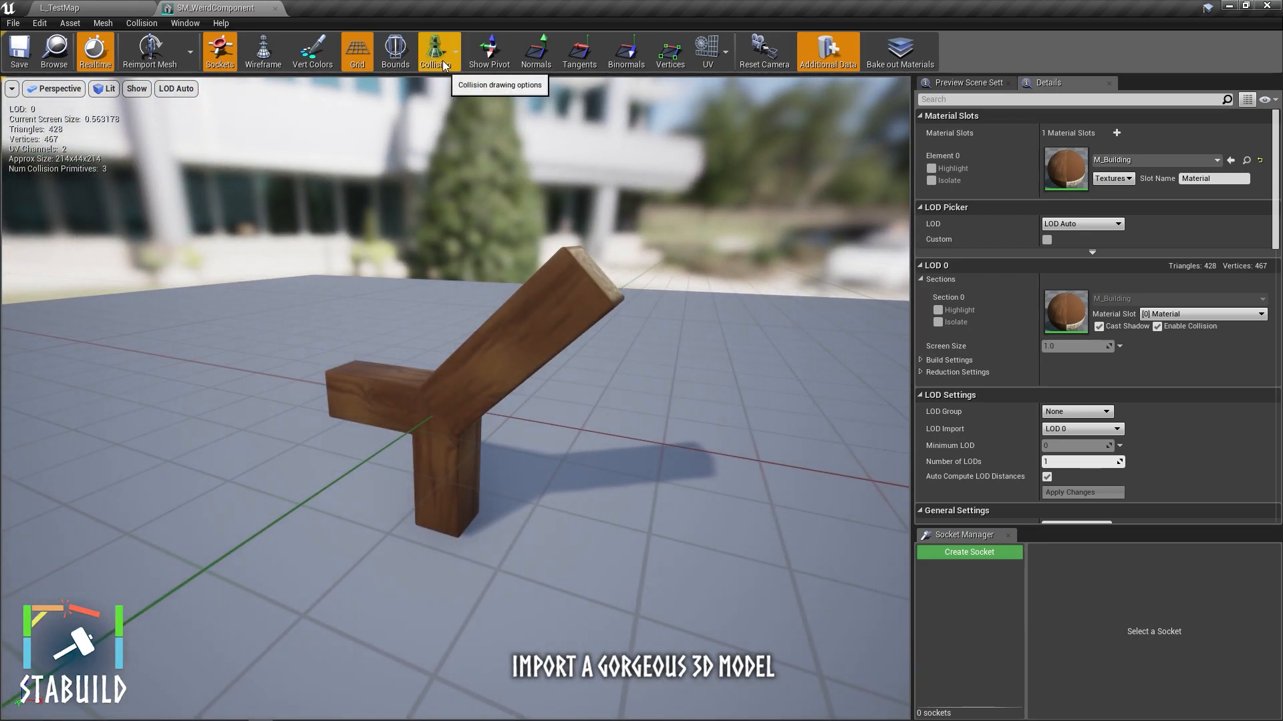
left_click(434, 51)
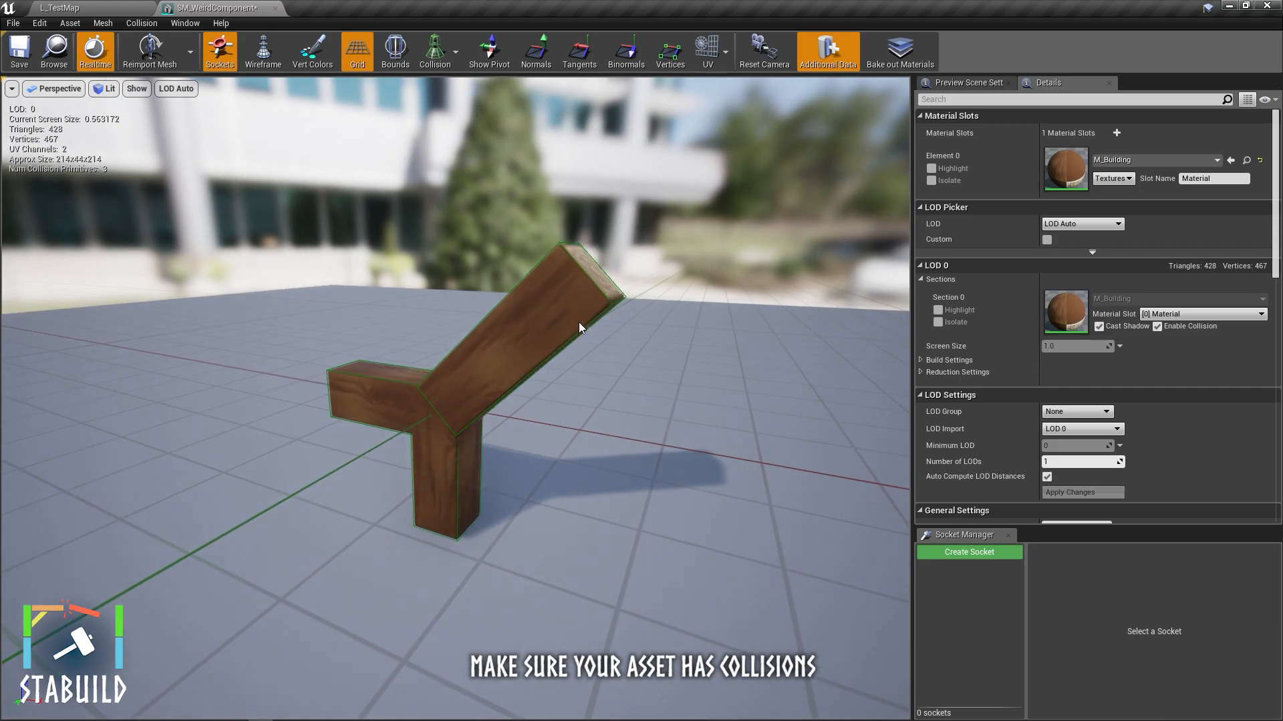
mouse_move(884, 503)
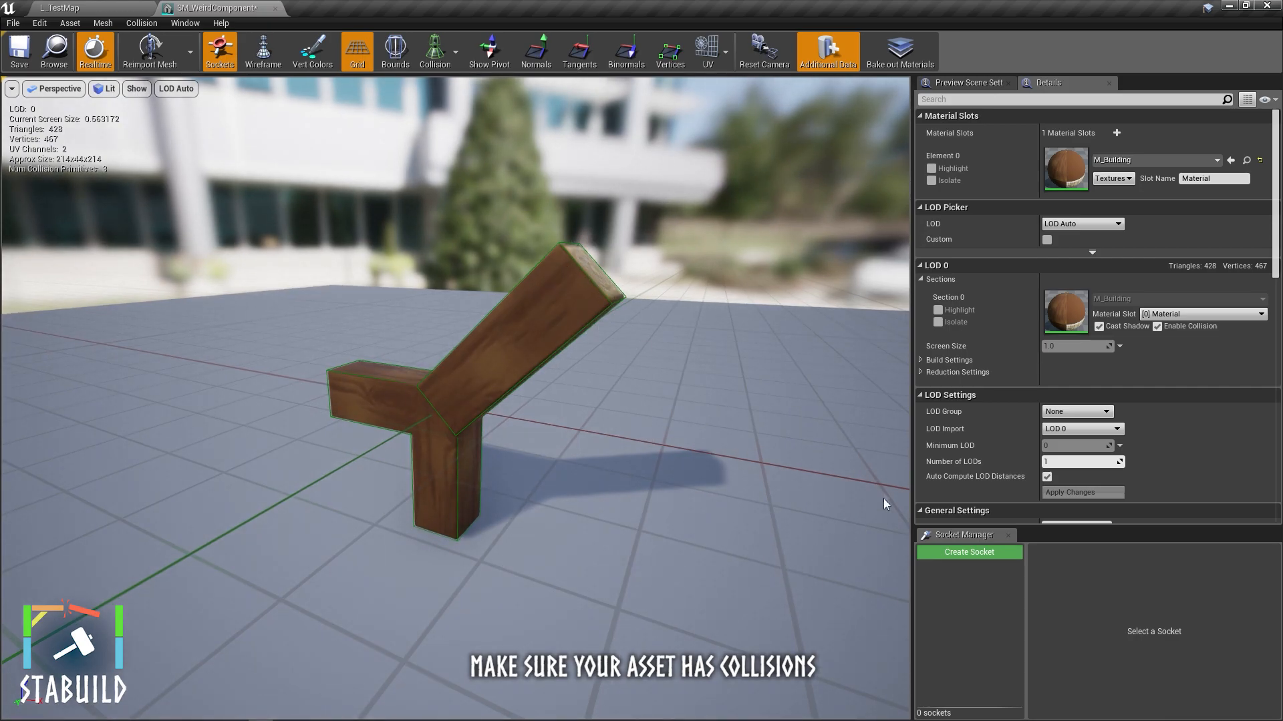
scroll("down", 3)
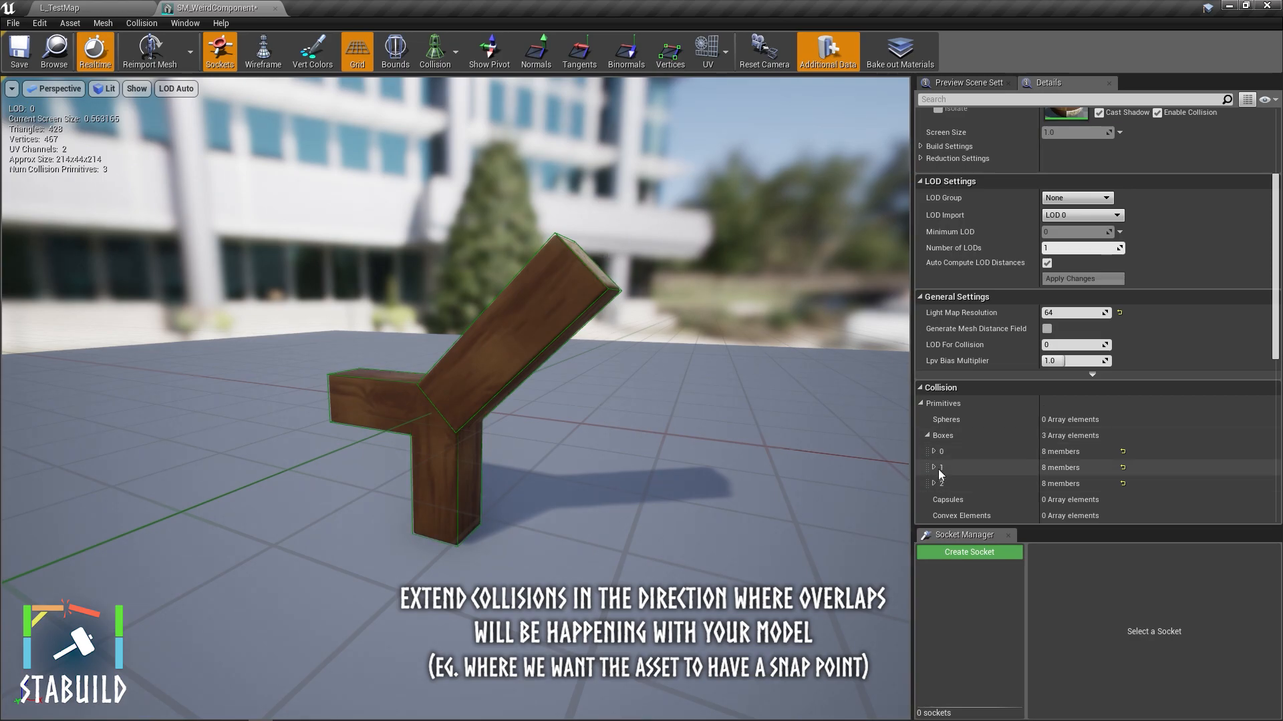
Set the collision boxes' X extents to 113.0 and 137.0.
left_click(941, 467)
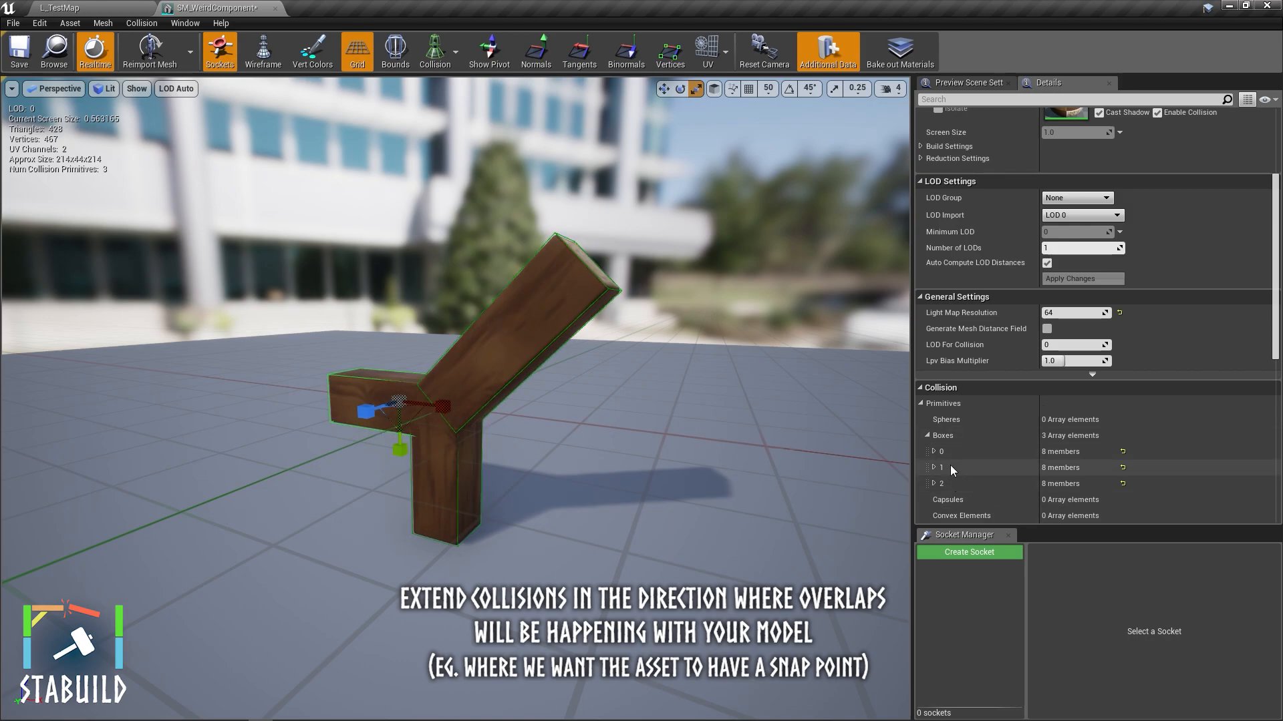
left_click(934, 484)
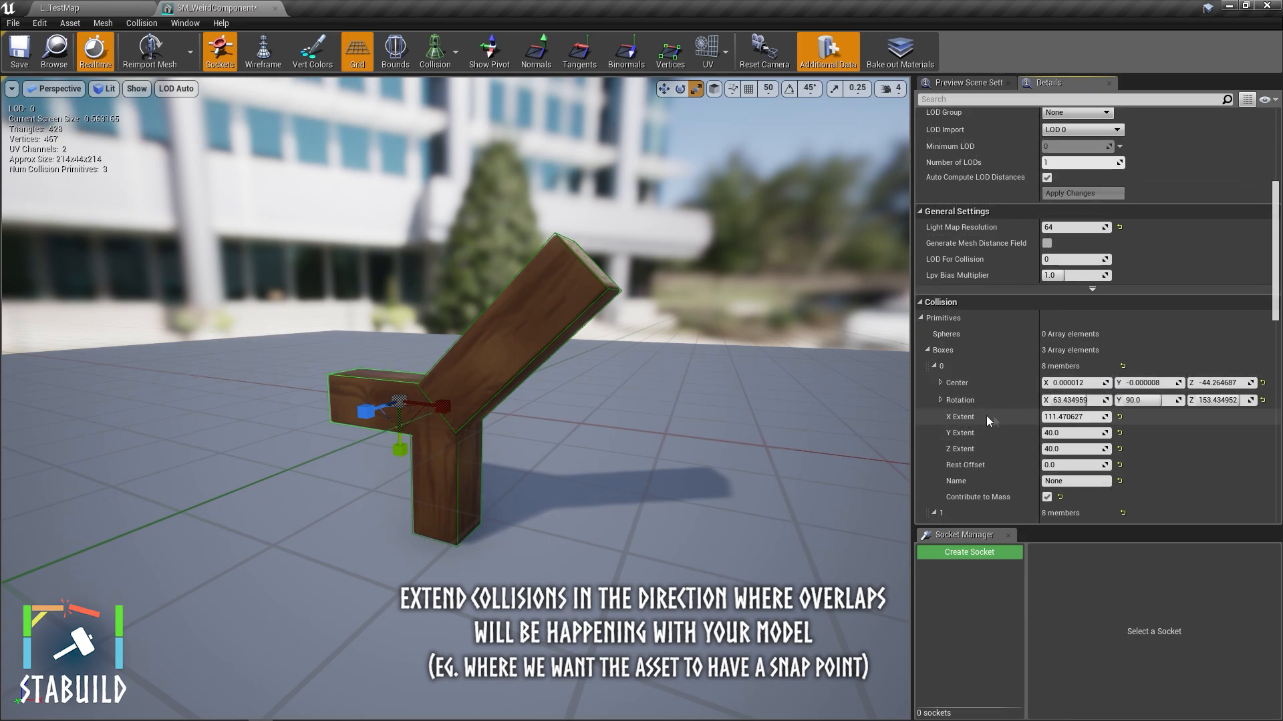
left_click(1074, 417)
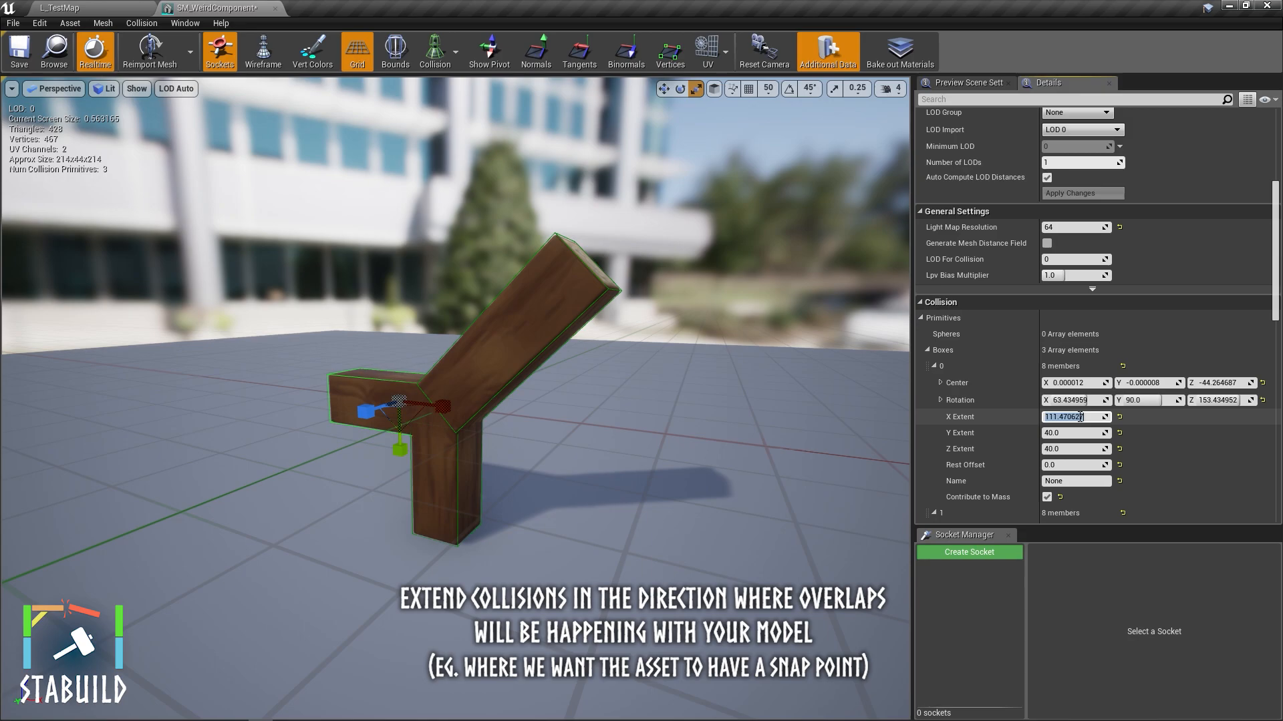
type("113.0")
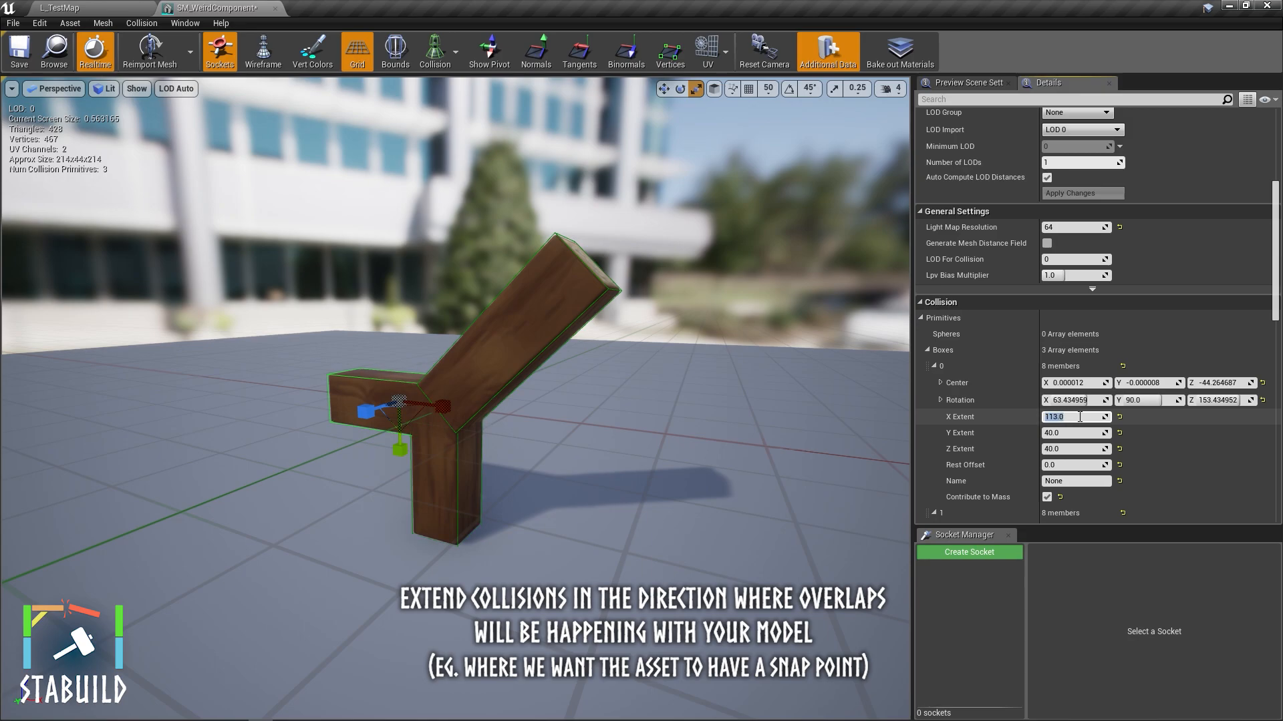
scroll("down", 3)
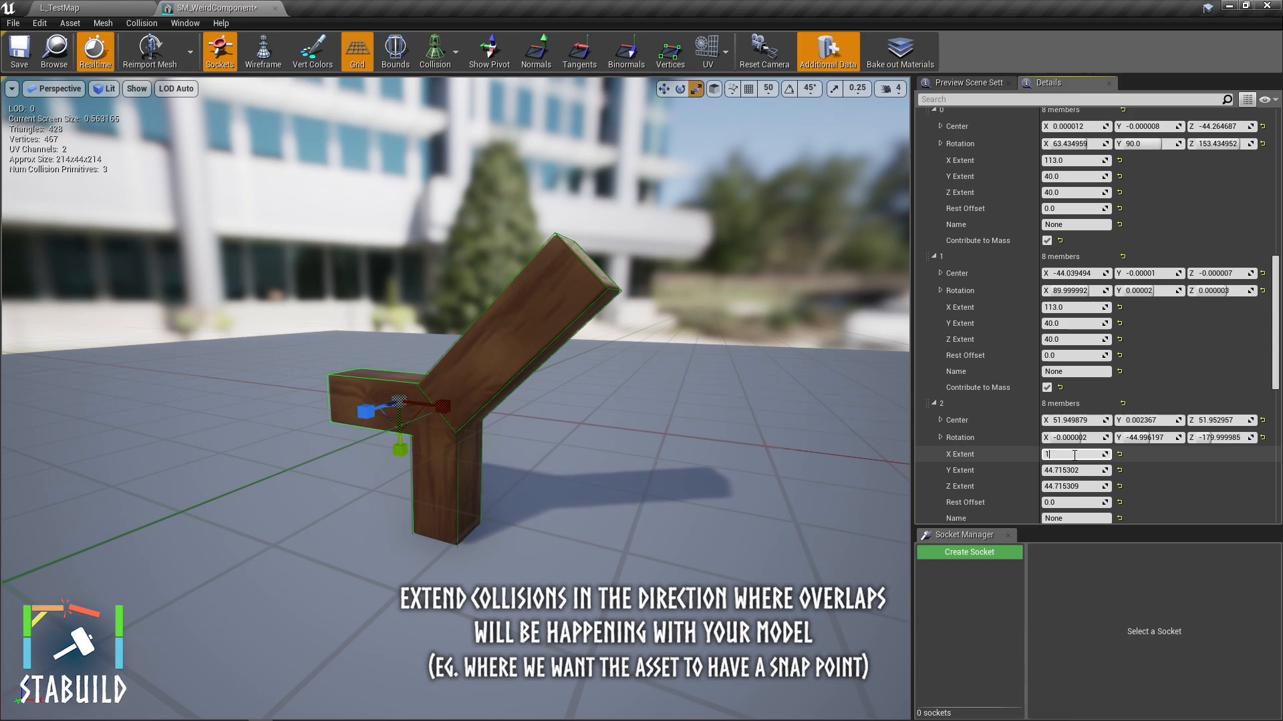
type("137.0")
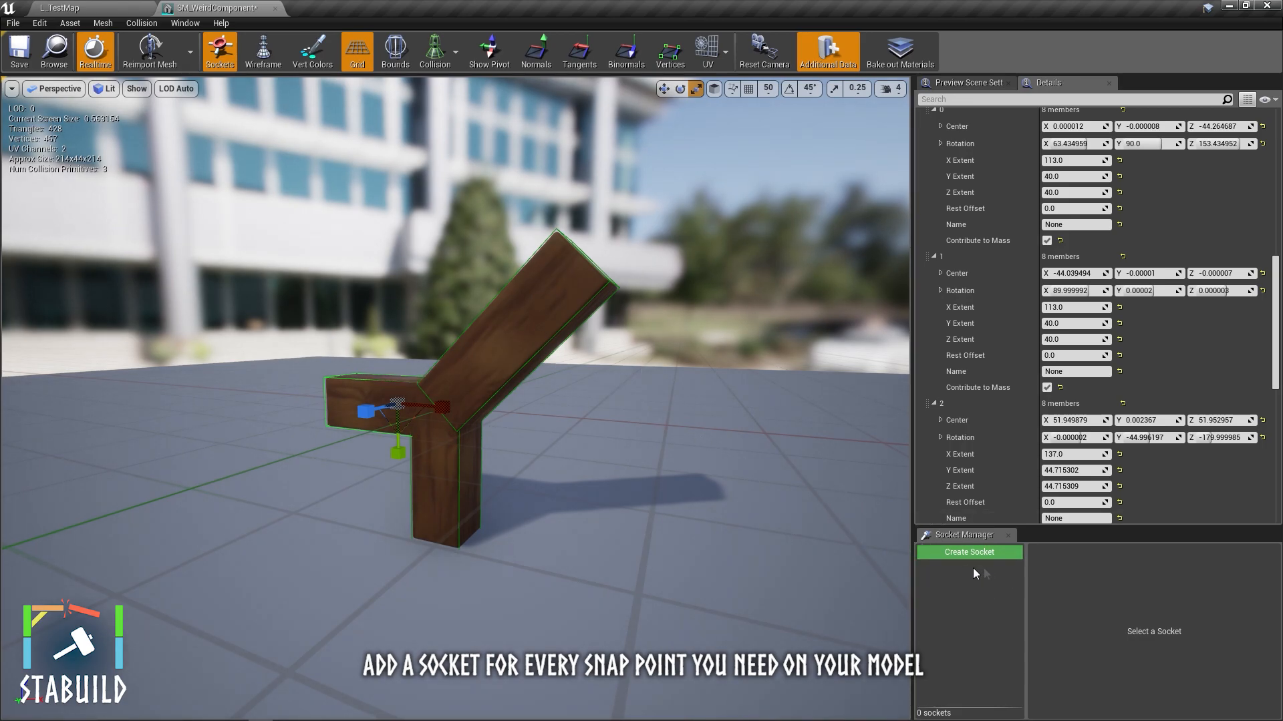
mouse_move(617, 252)
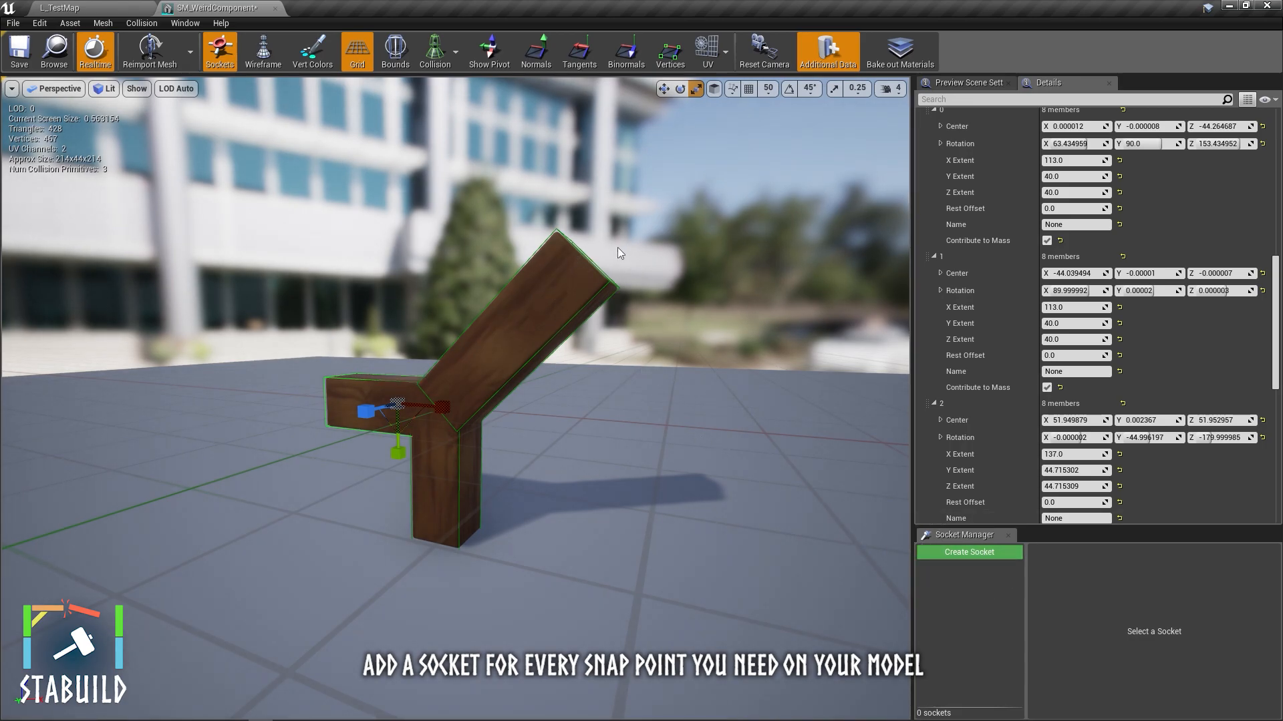
Create sockets at the mesh's snap points, giving one a relative location of -50.0.
left_click(968, 552)
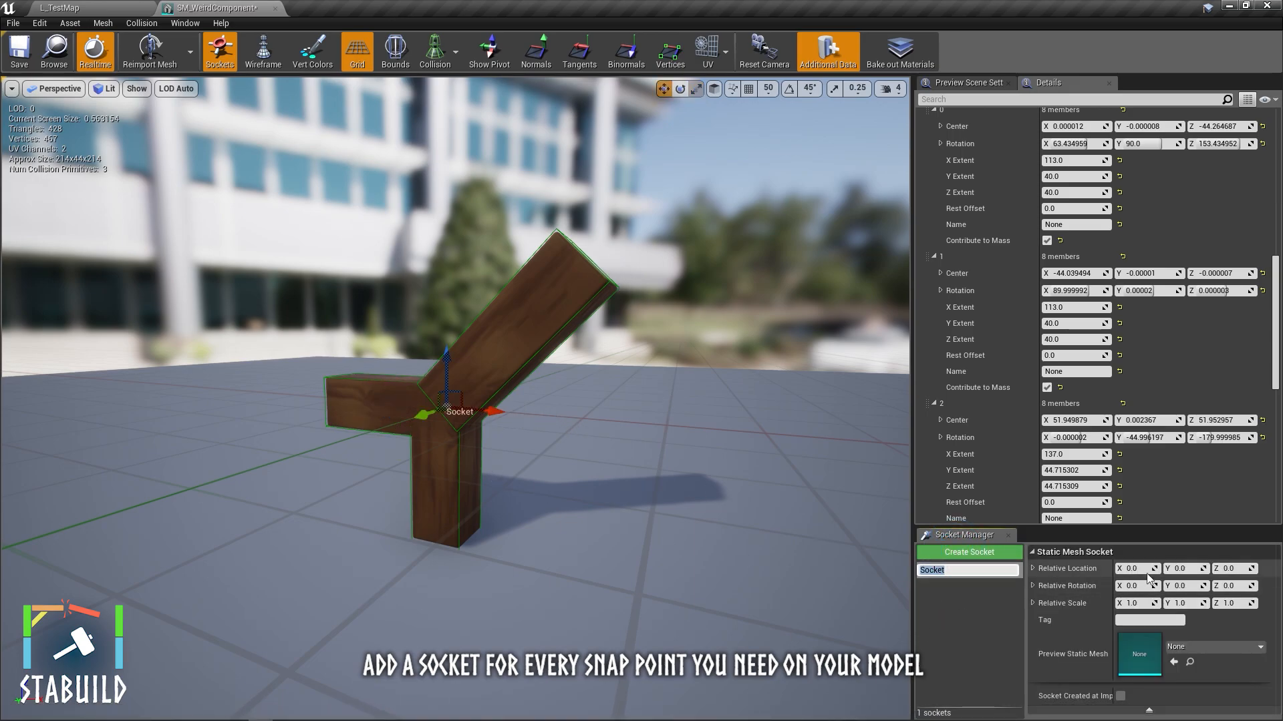
type("-50.0")
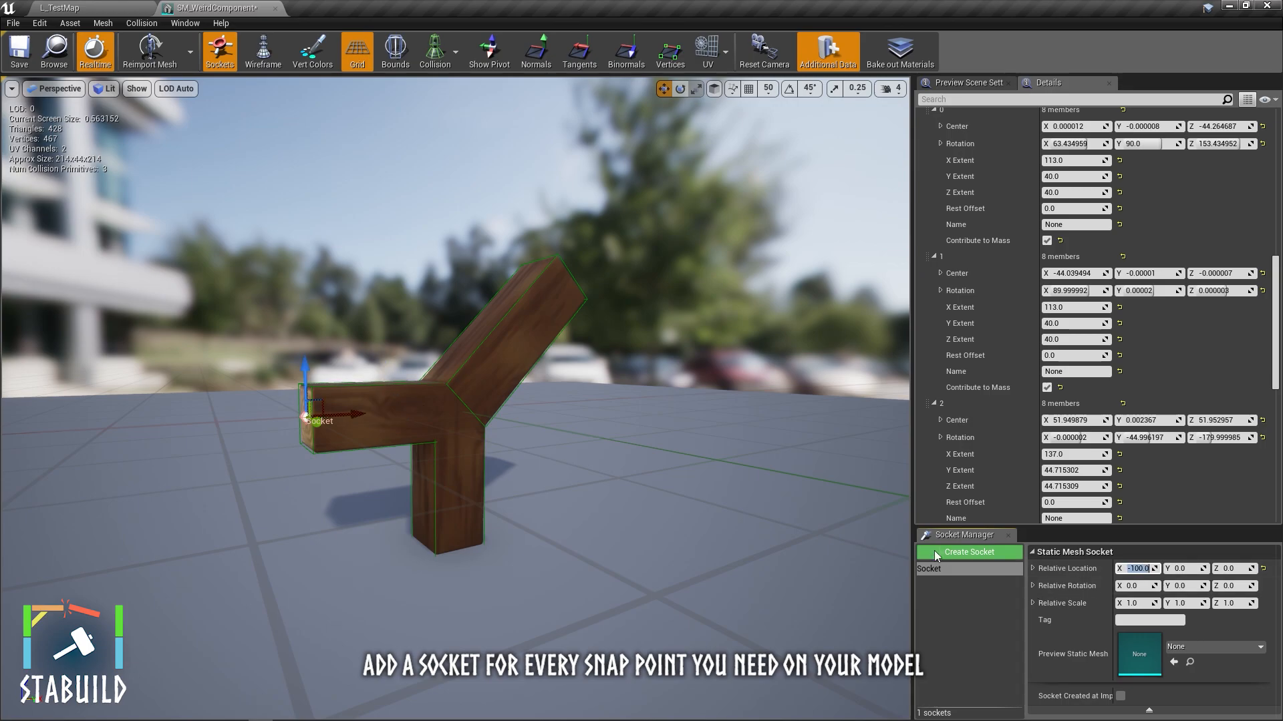
left_click(969, 553)
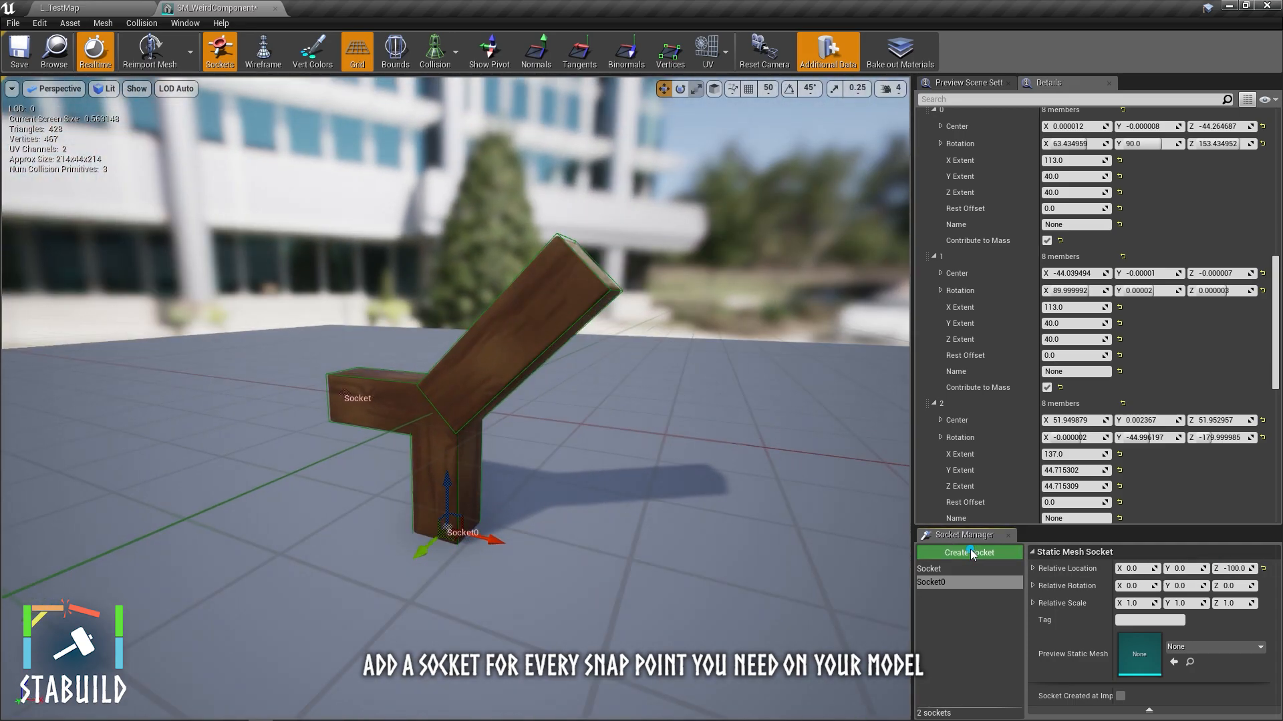
left_click(969, 552)
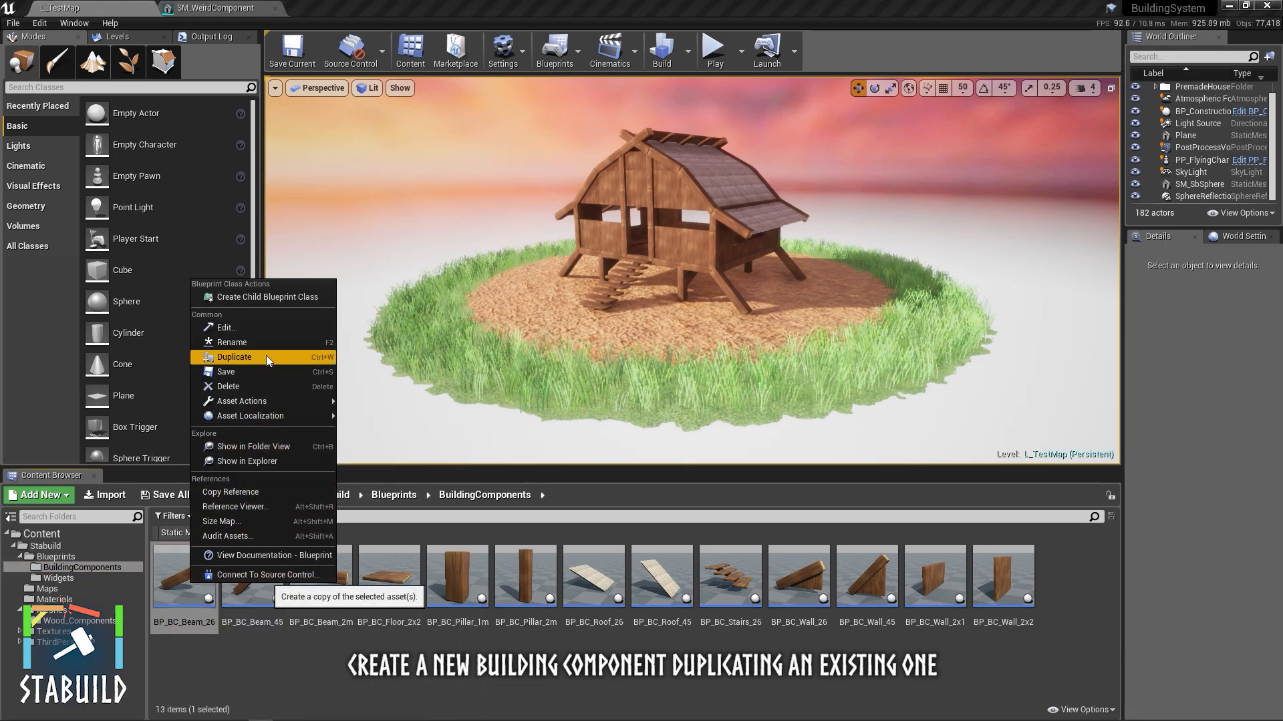
Duplicate BP_BC_Beam_26 as BP_BC_WeirdComponent and select its StaticMesh in the full Blueprint Editor.
left_click(235, 358)
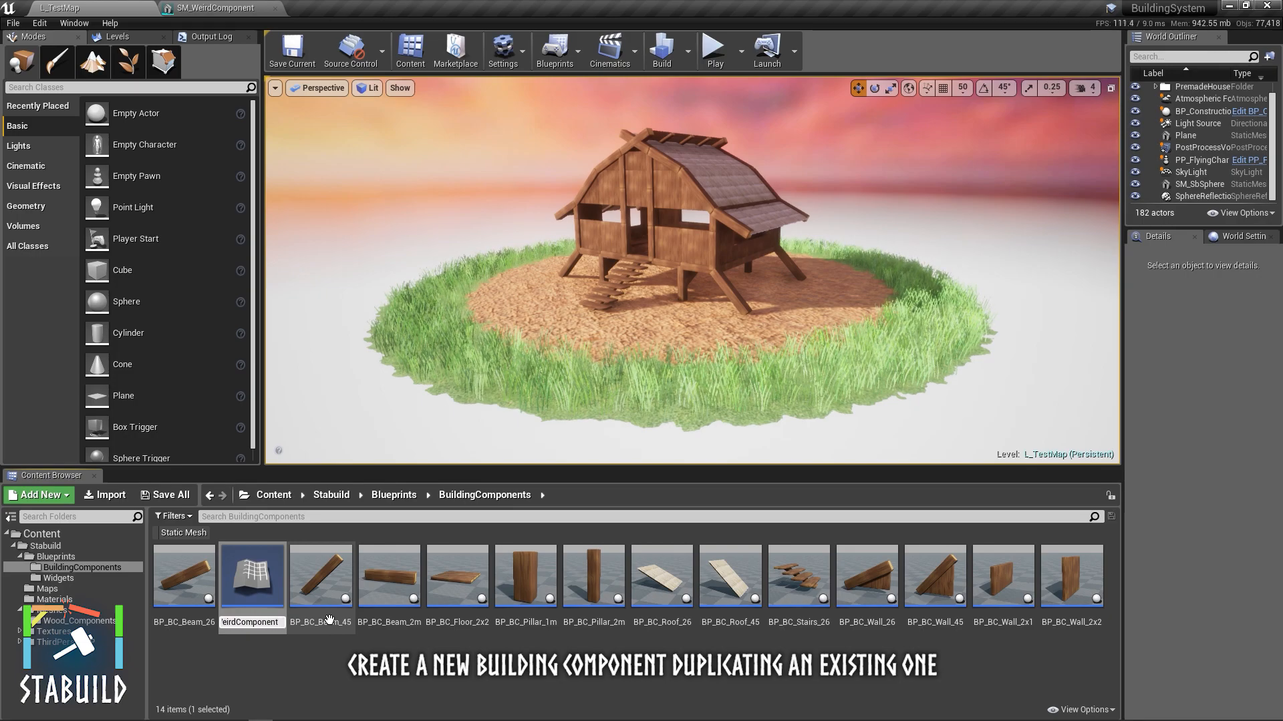
mouse_move(1070, 570)
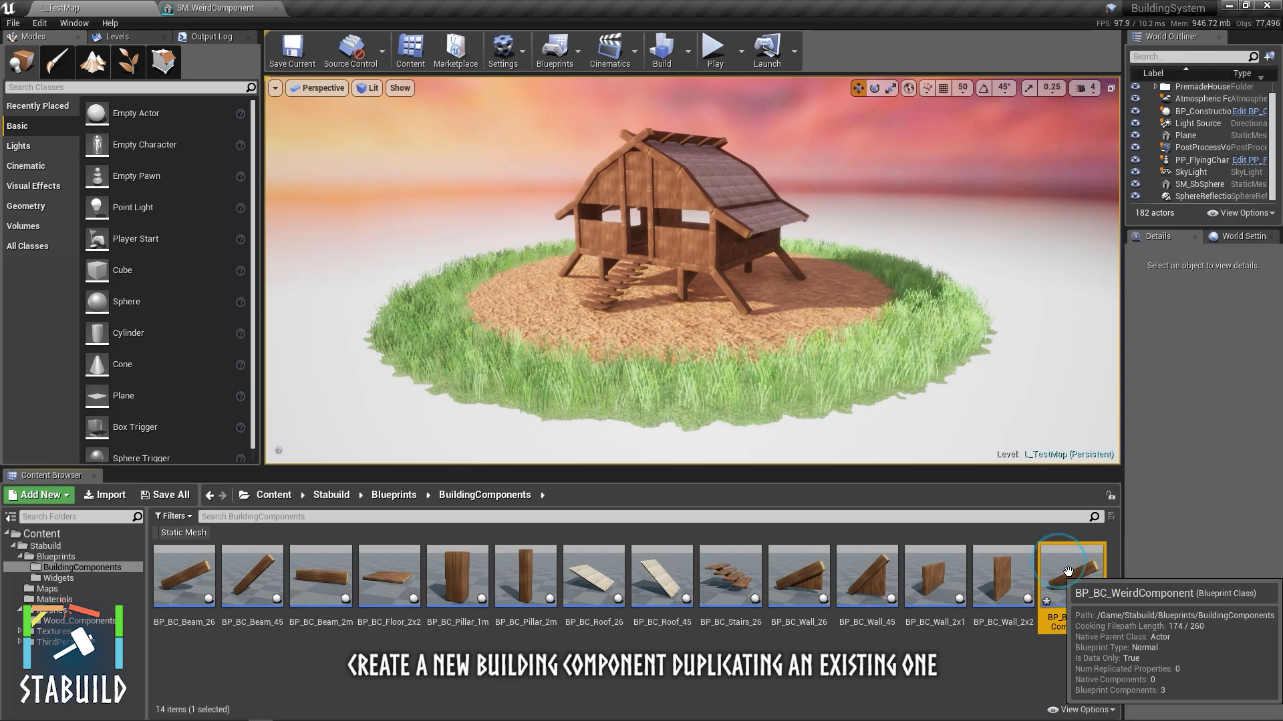
double_click(1070, 573)
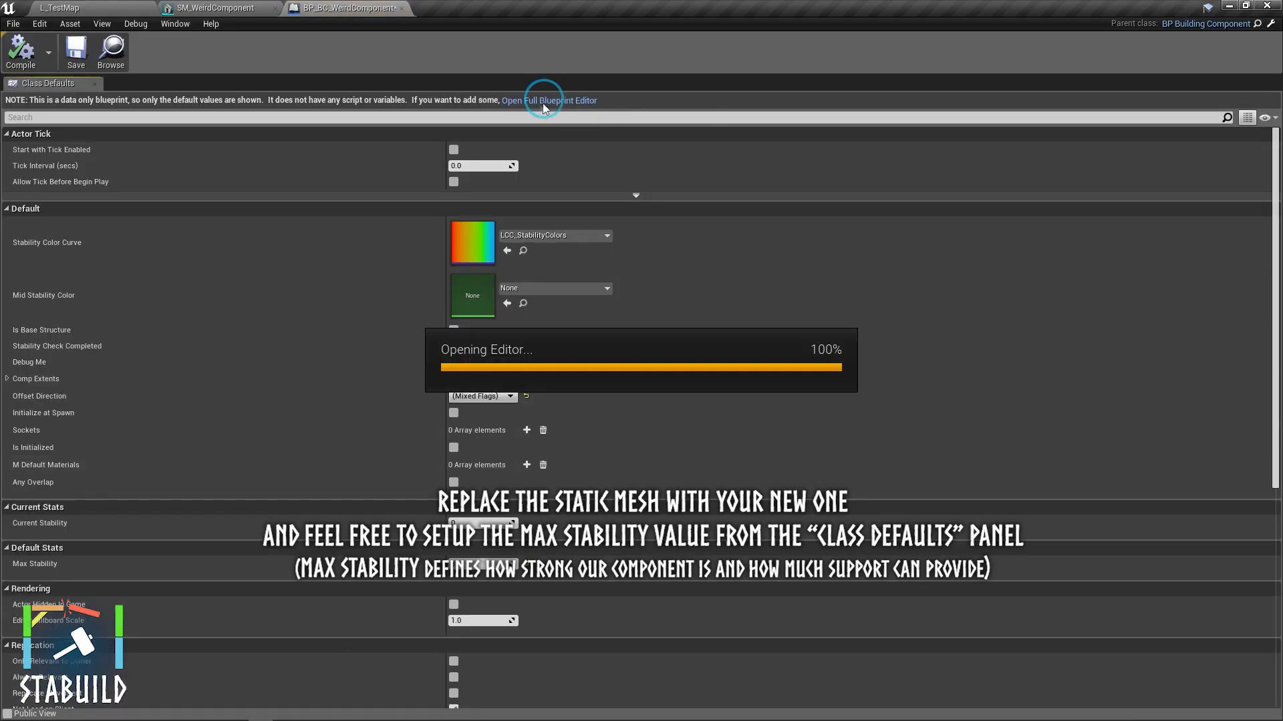
left_click(548, 100)
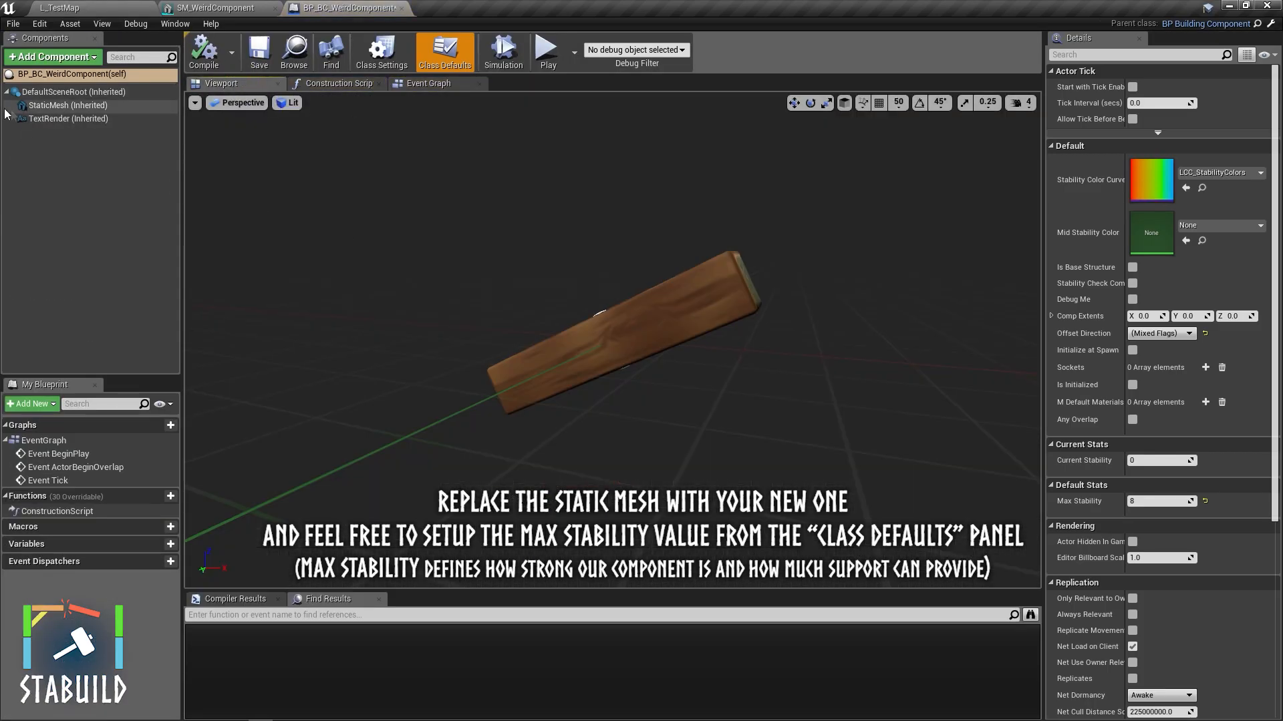
left_click(69, 105)
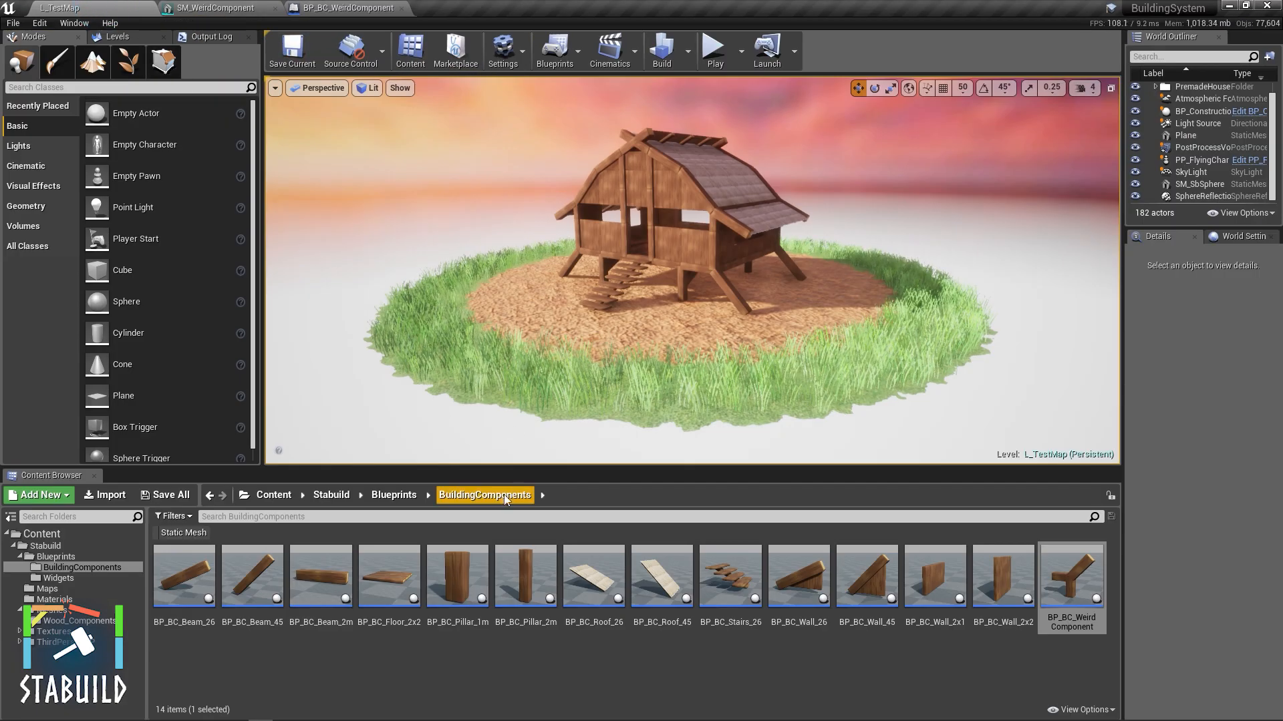
Open the PC_Building player controller blueprint from the Blueprints folder.
left_click(393, 494)
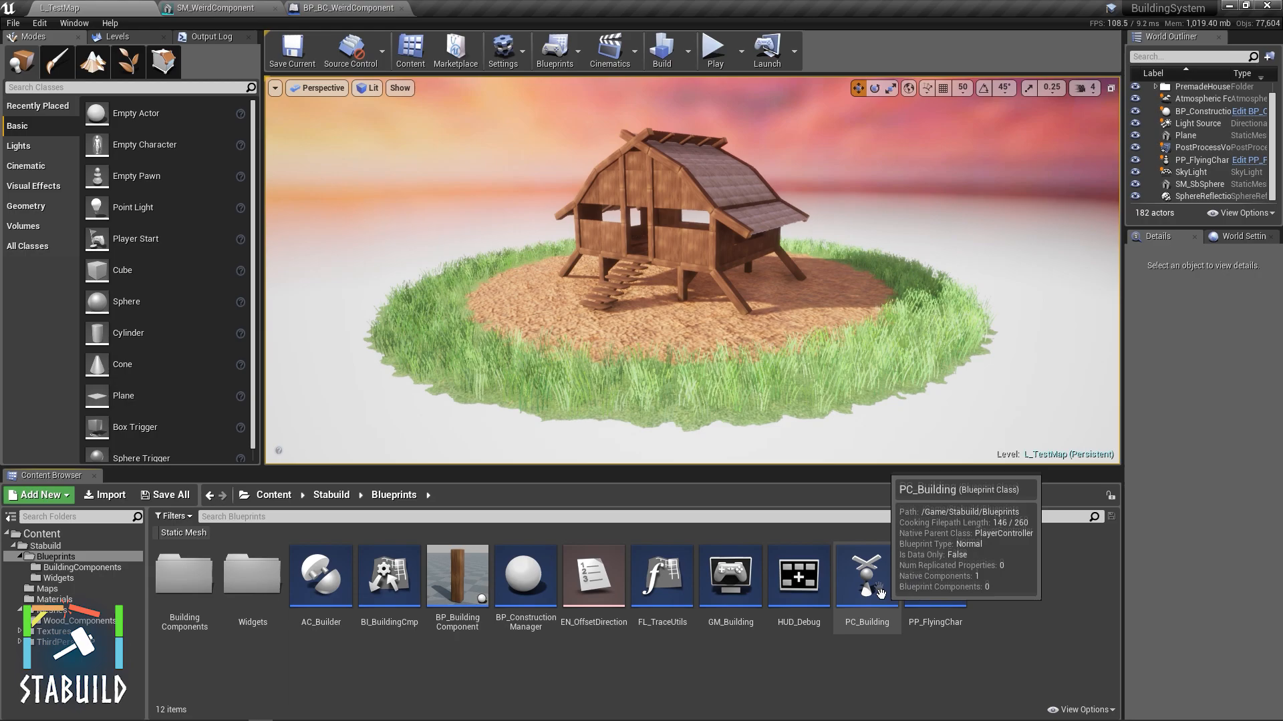
left_click(867, 576)
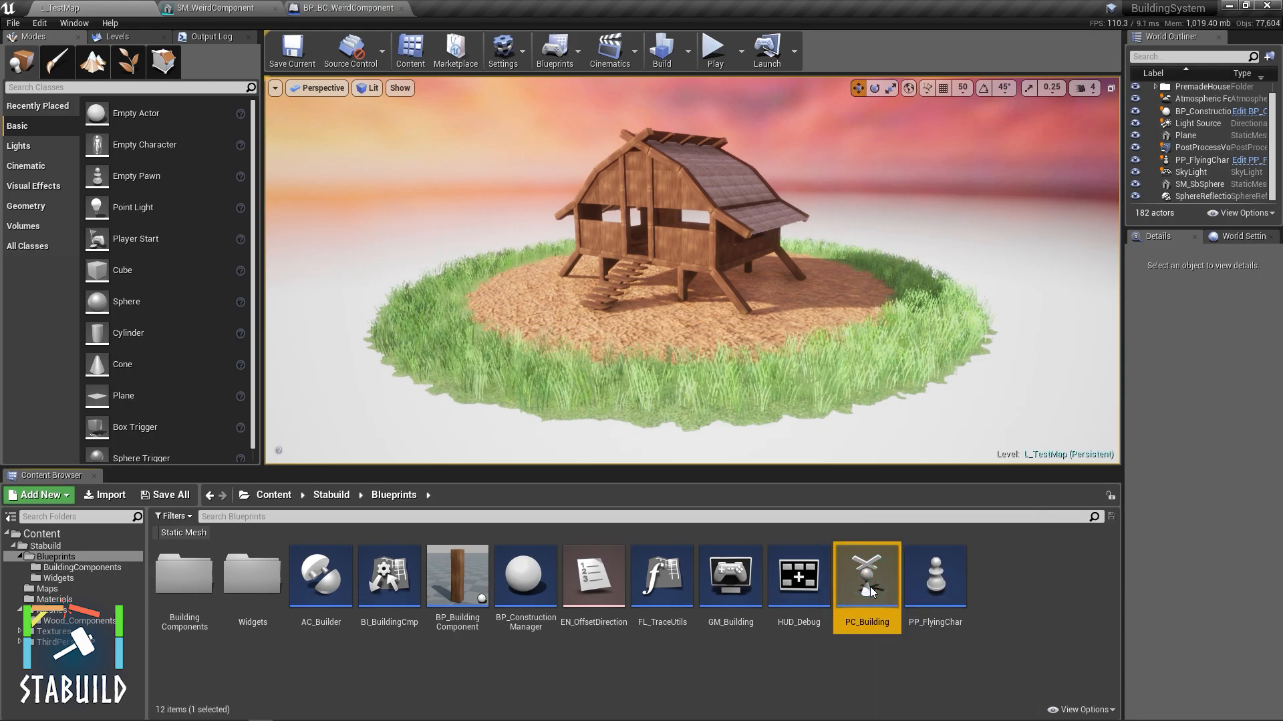
double_click(866, 577)
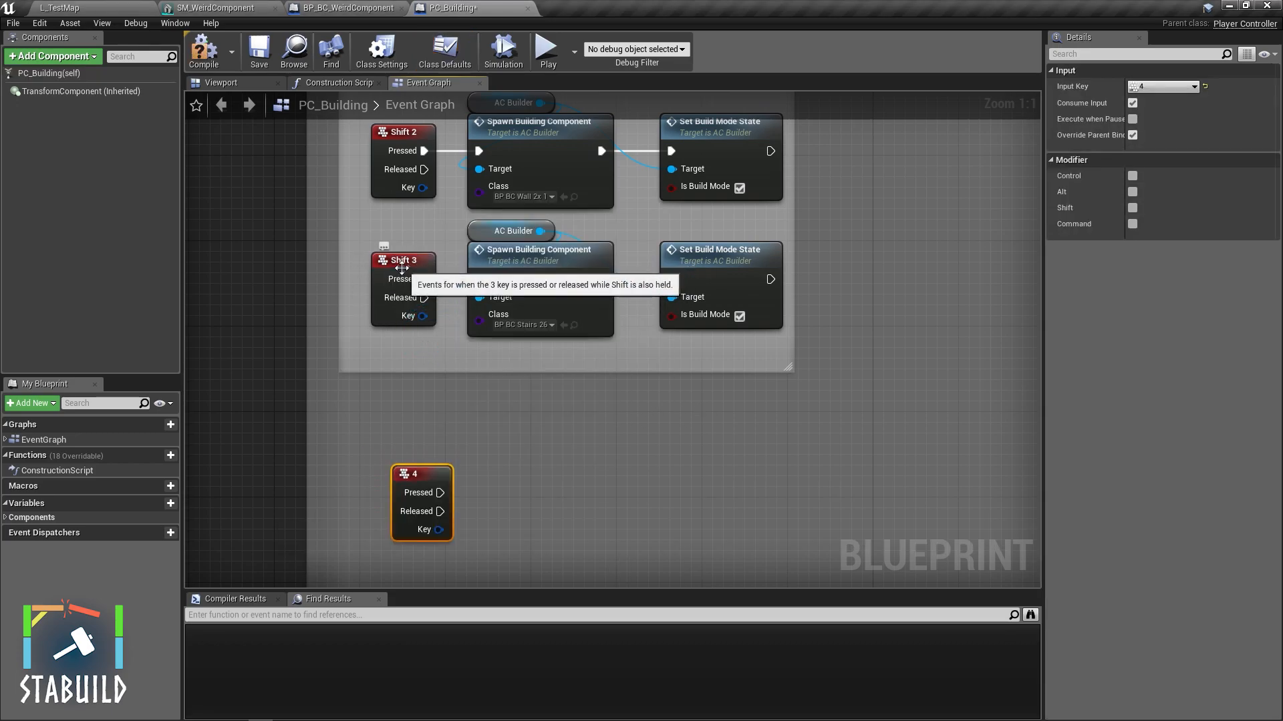
Make the 4 key event require Shift and spawn BP_BC_WeirdComponent.
left_click(1132, 208)
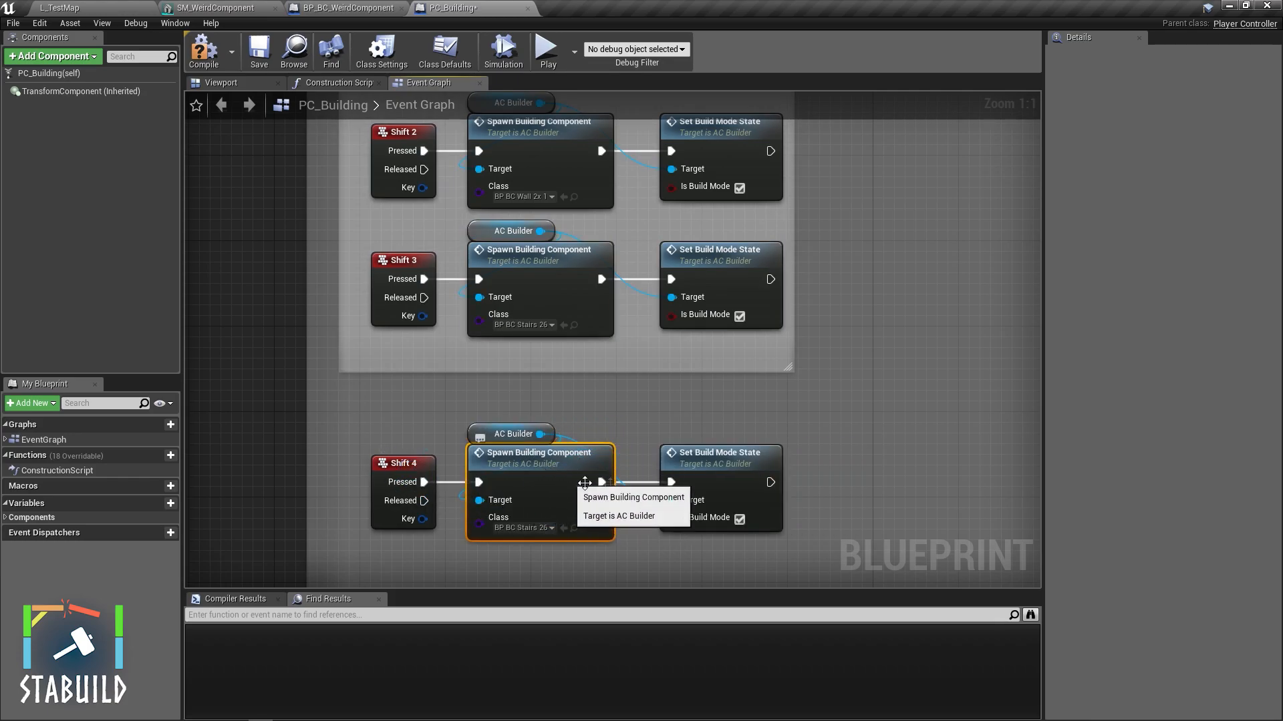
left_click(510, 433)
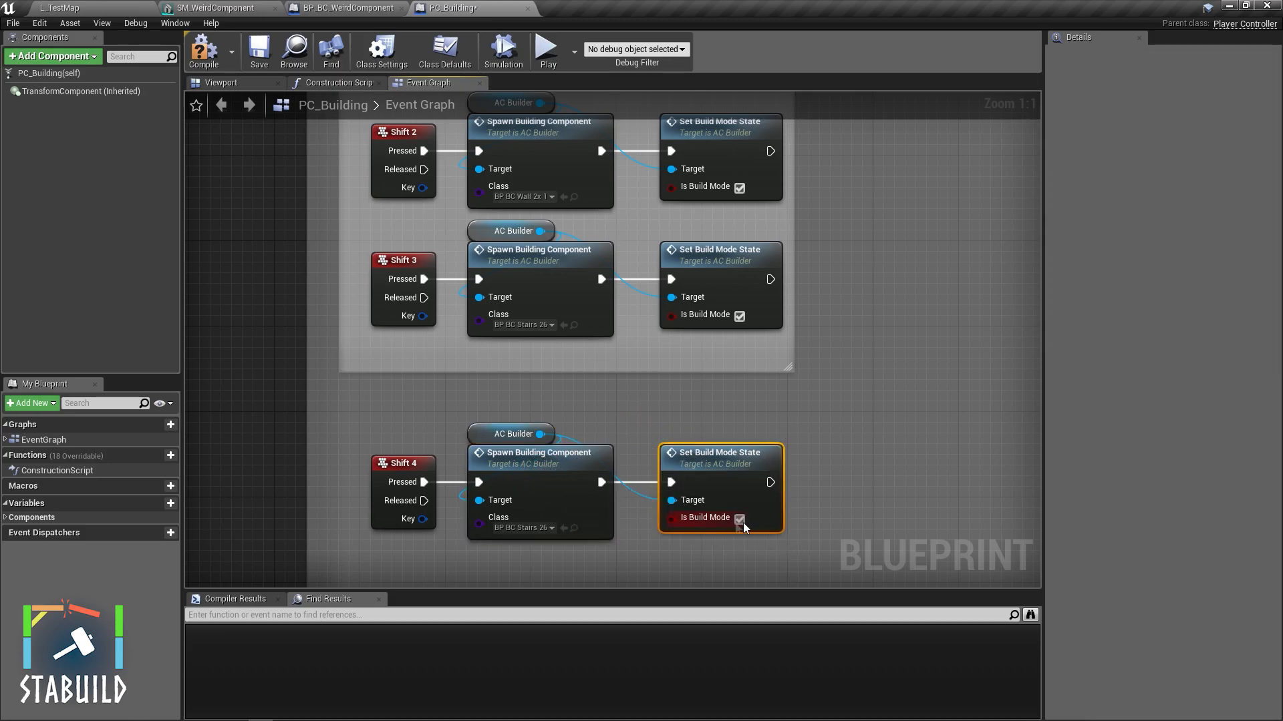
left_click(521, 528)
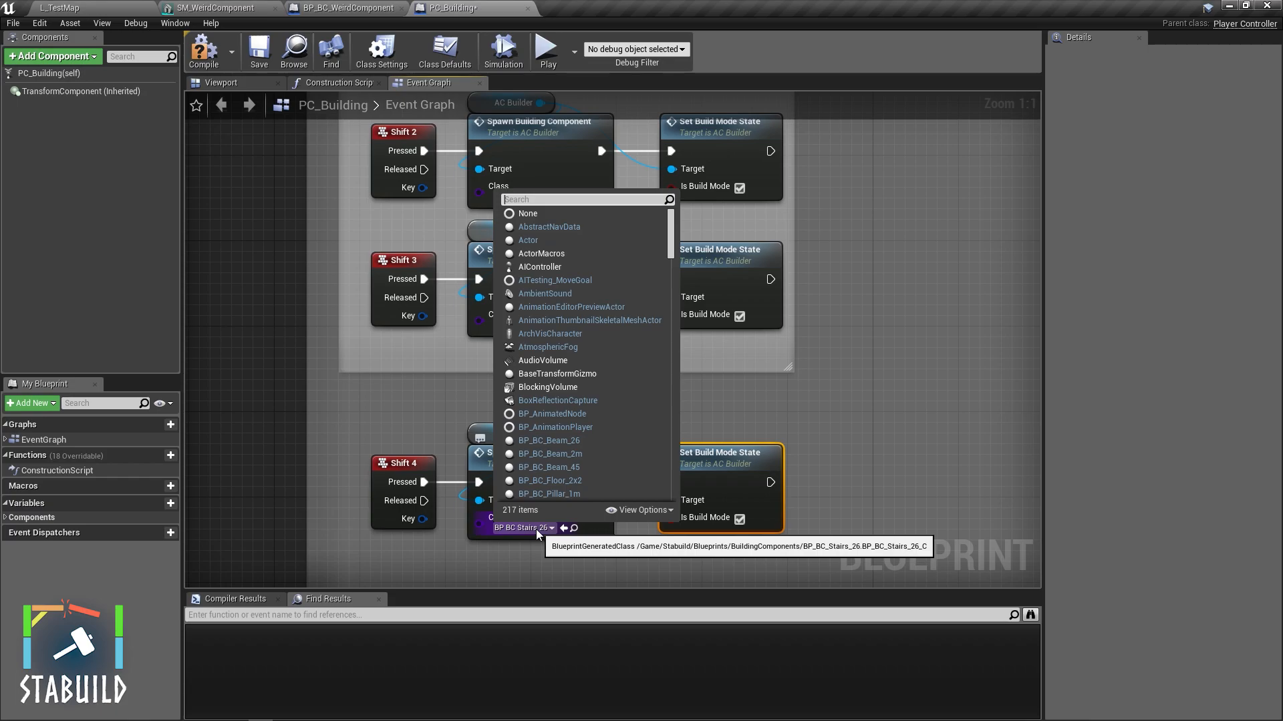
type("wei")
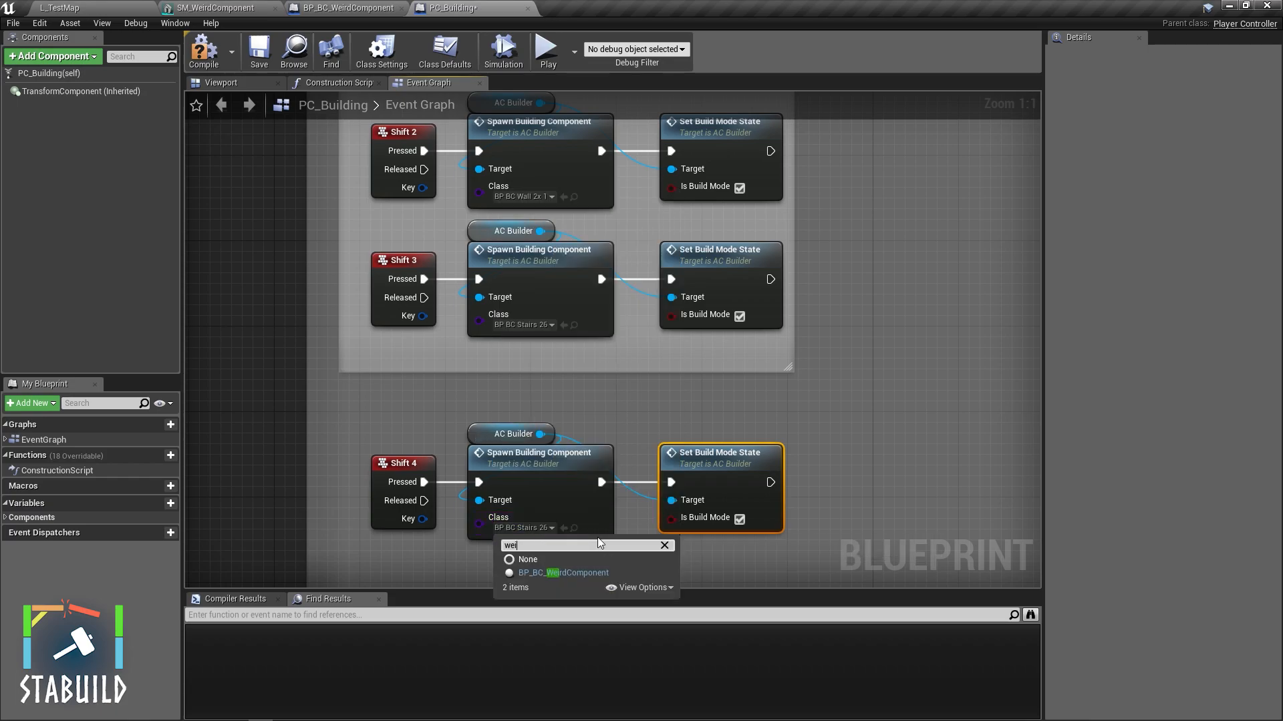
left_click(562, 573)
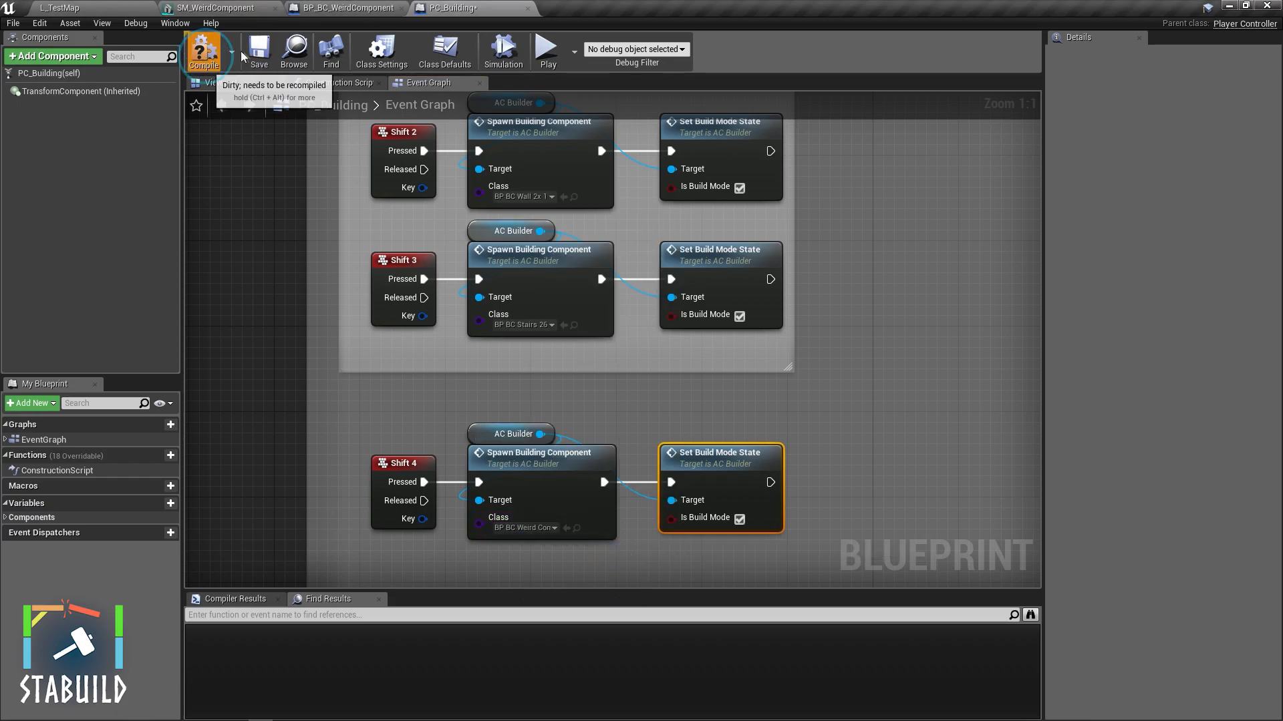
Compile PC_Building and, in the preview, place a wooden pillar topped with a beam.
left_click(546, 50)
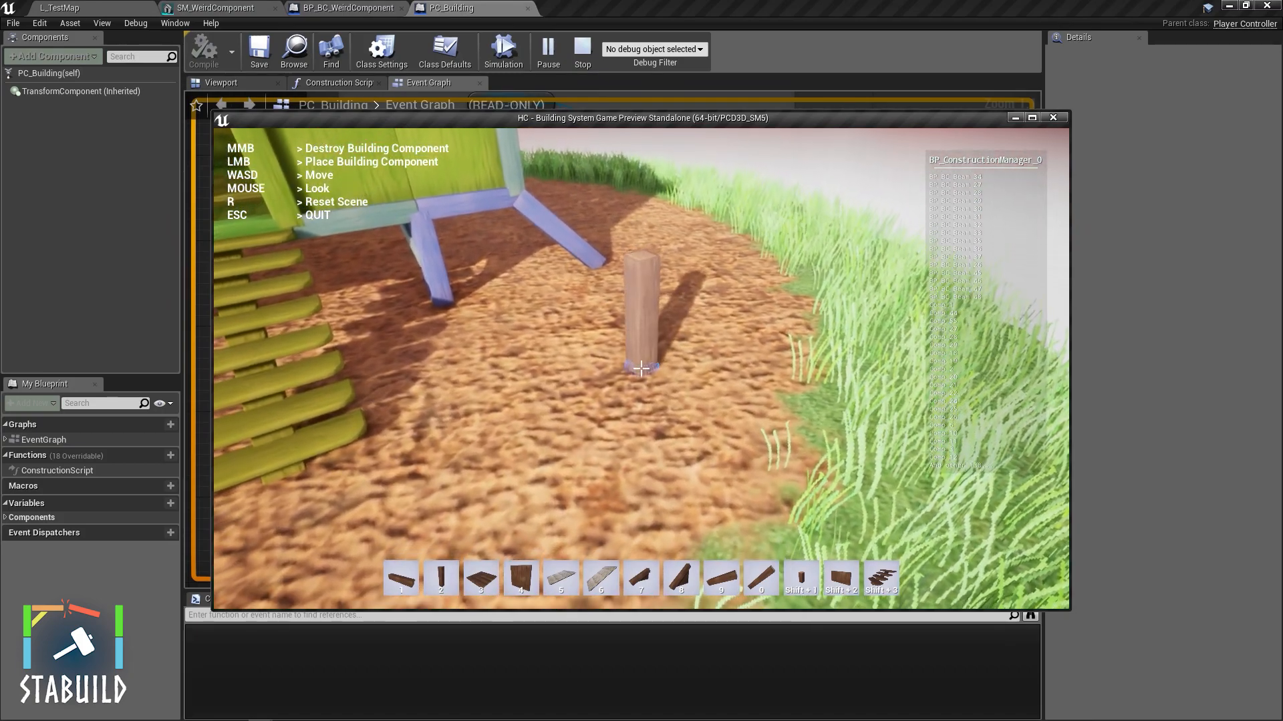
left_click(641, 368)
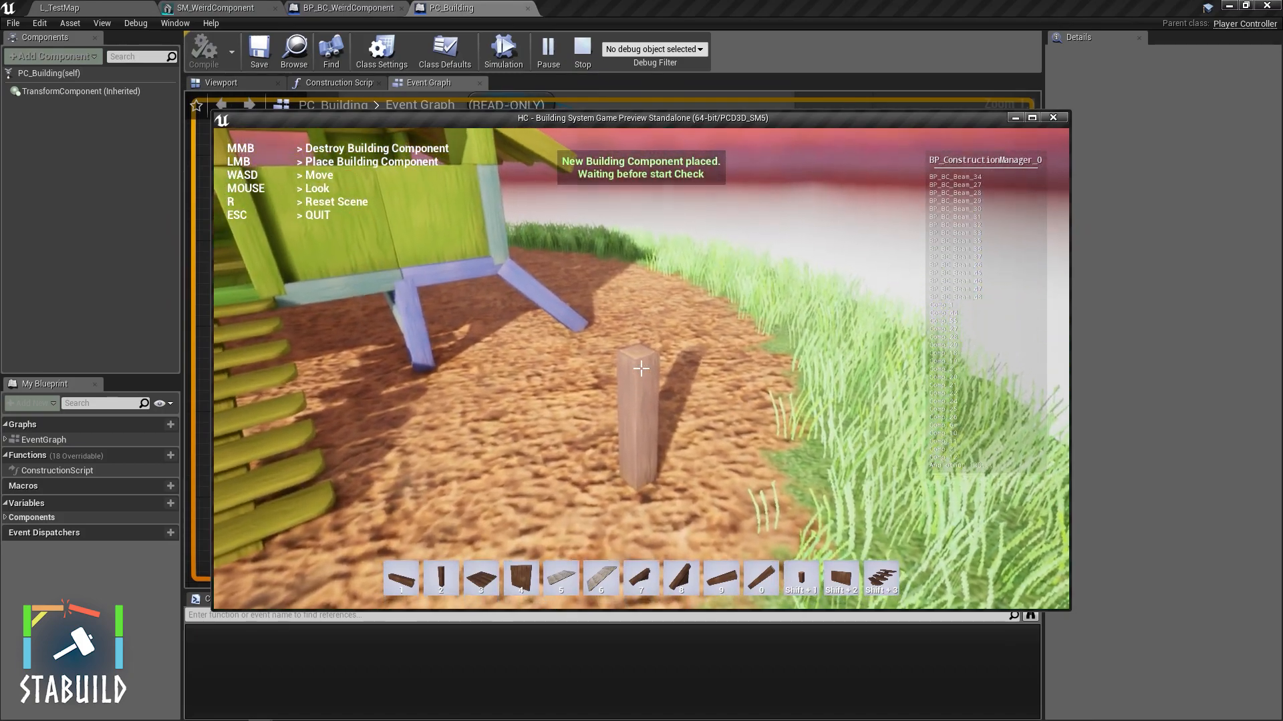
left_click(640, 368)
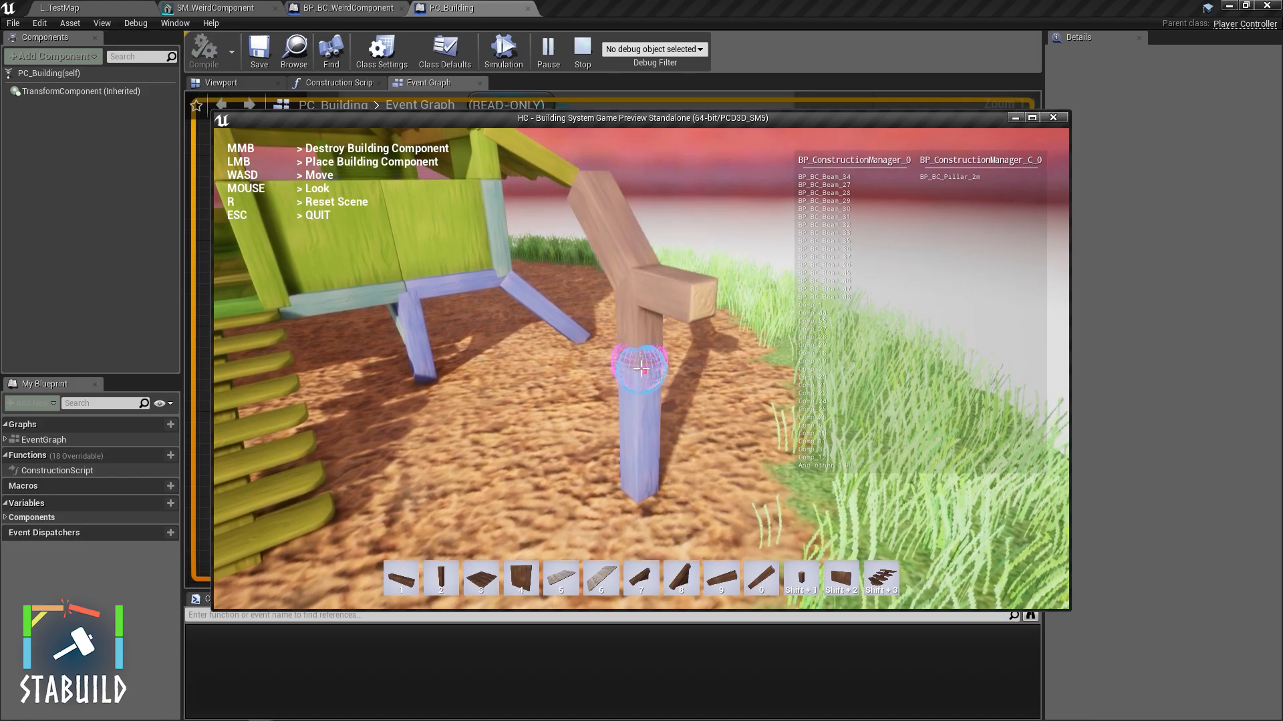
left_click(640, 369)
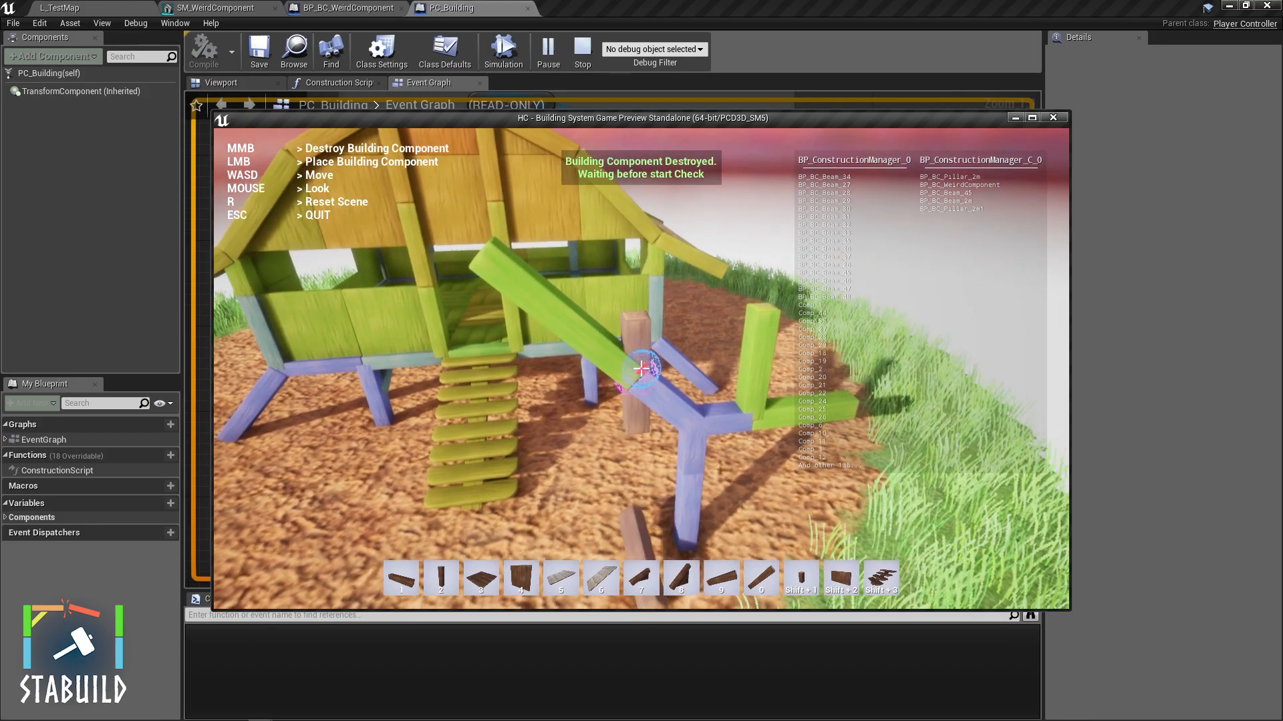
Add further beams and building pieces to the house frame.
left_click(641, 368)
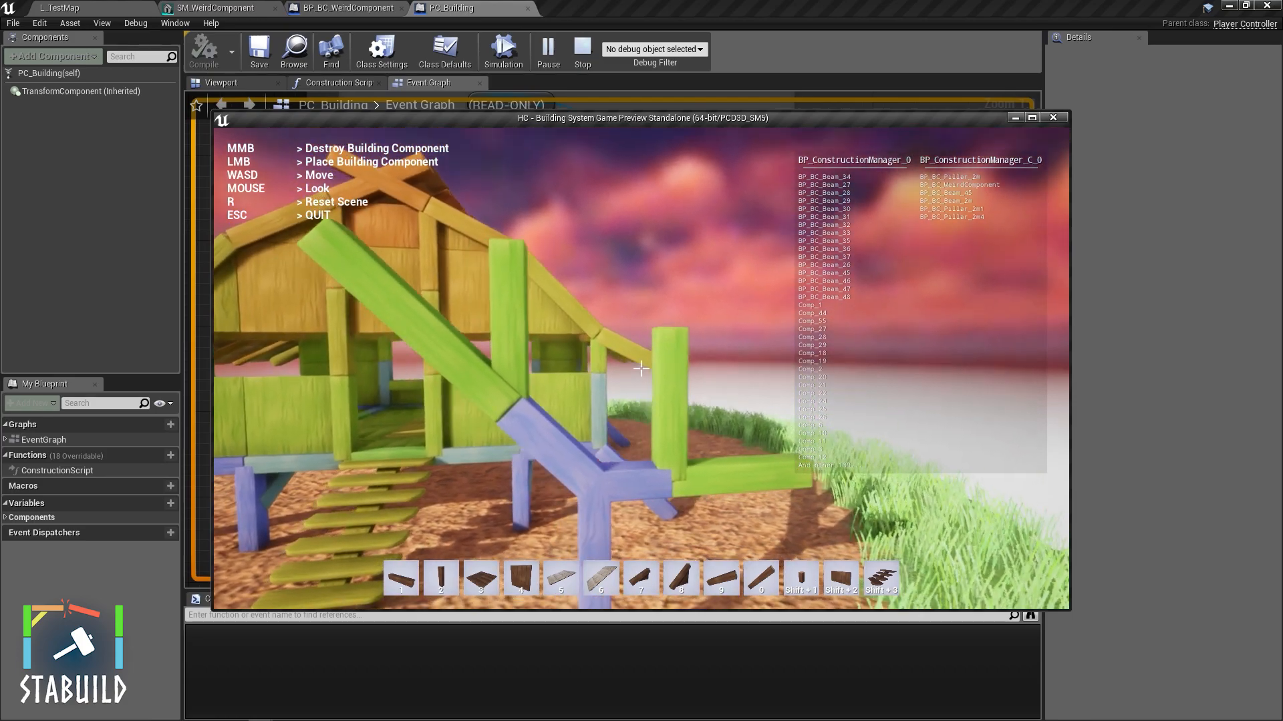
left_click(640, 369)
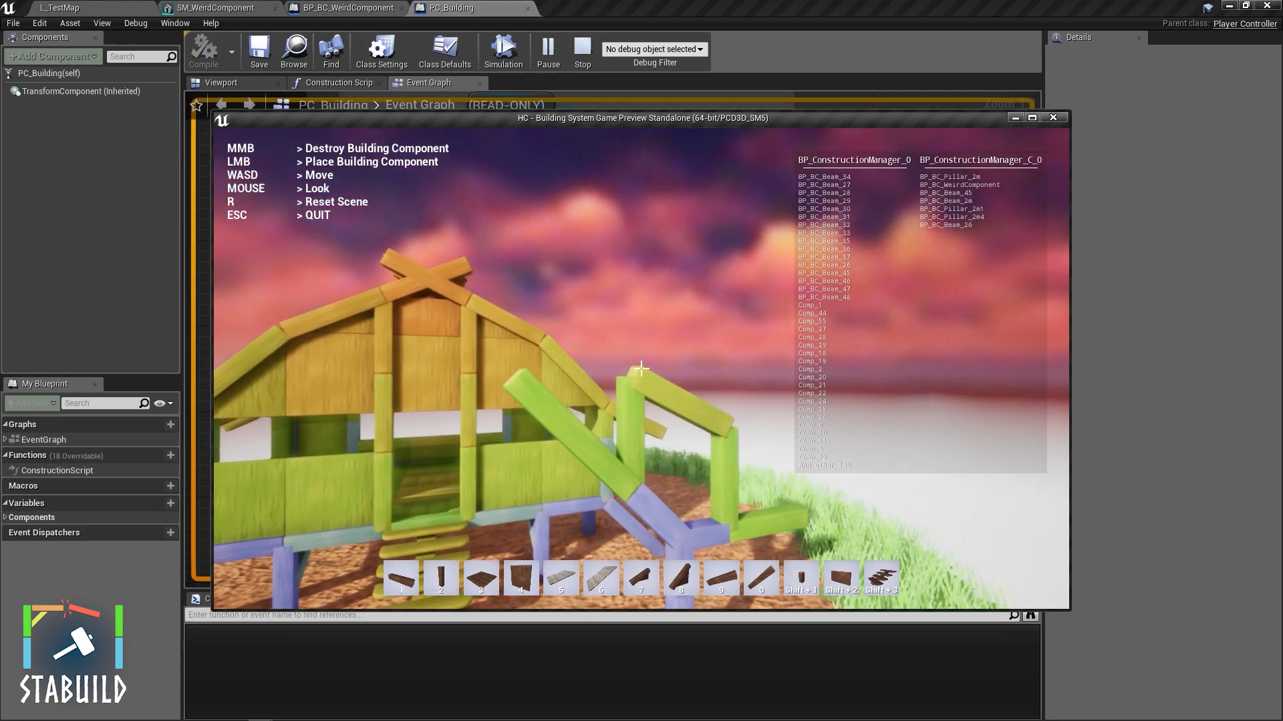
left_click(641, 369)
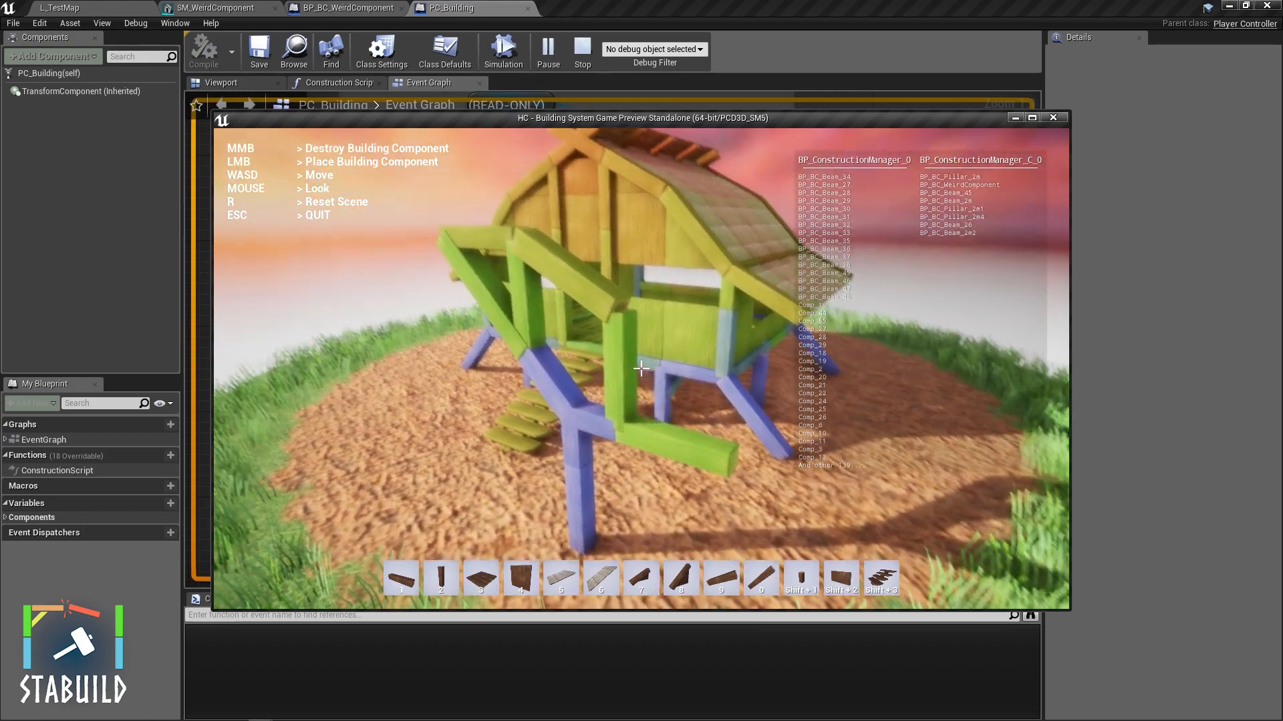
left_click(641, 368)
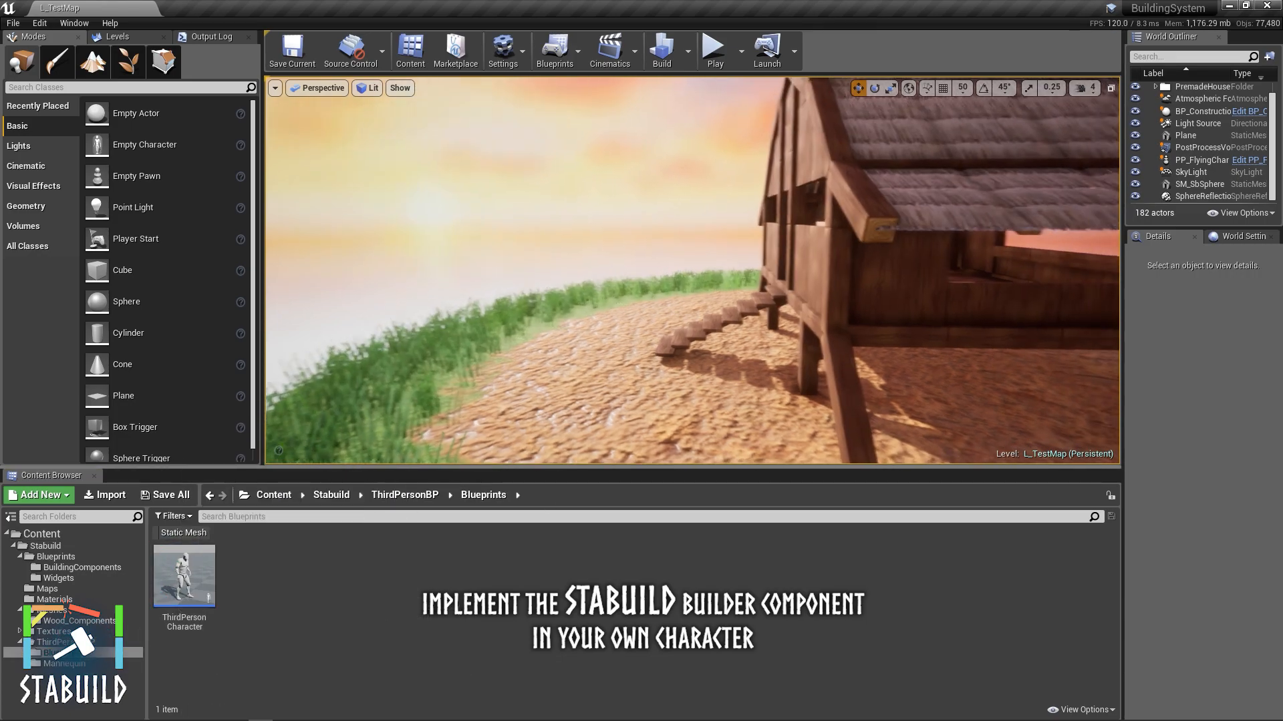
Pick the ThirdPersonCharacter blueprint asset to place in the level.
left_click(713, 50)
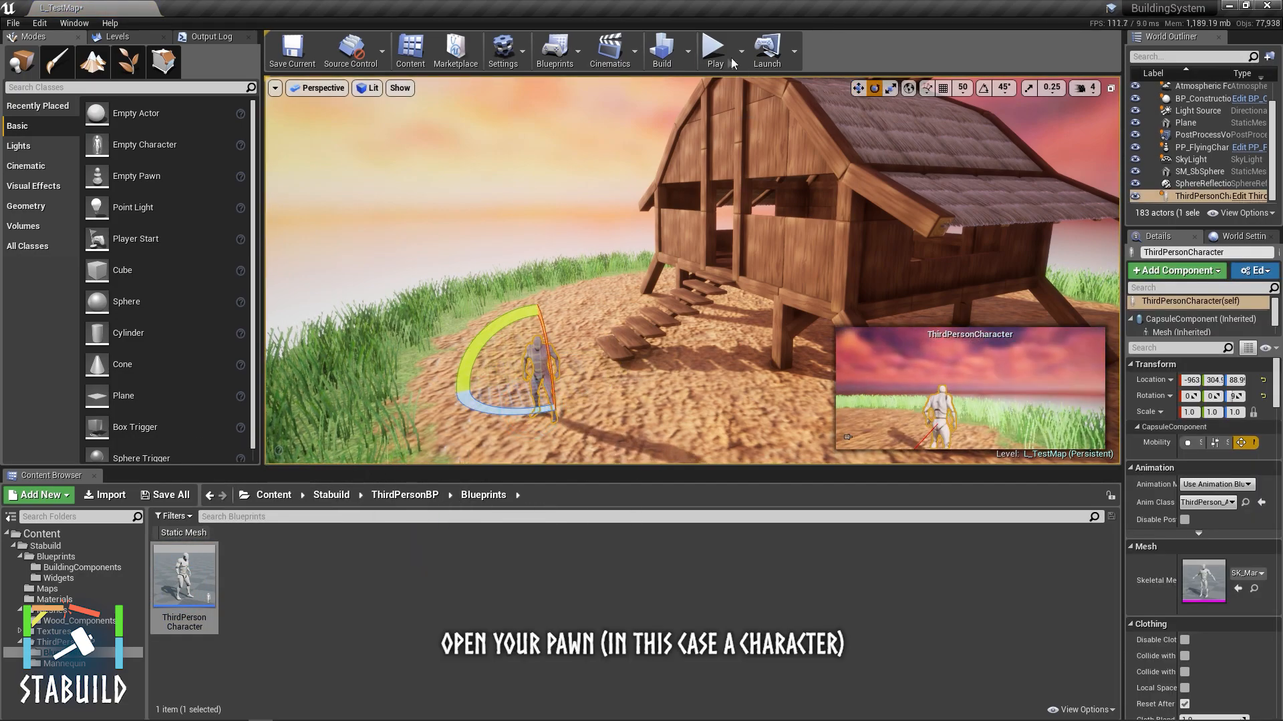
Add a Hammer static mesh using SM_Hammer on hand_rSocket to ThirdPersonCharacter and compile.
double_click(183, 570)
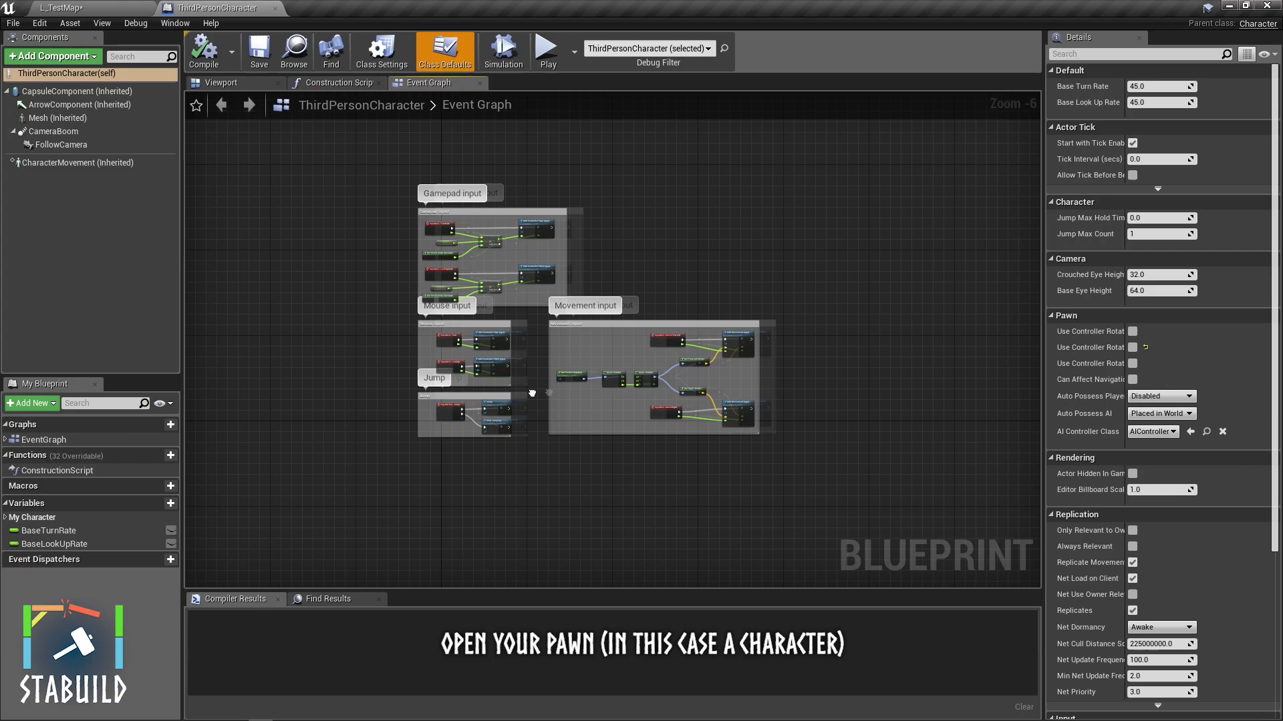
left_click(219, 83)
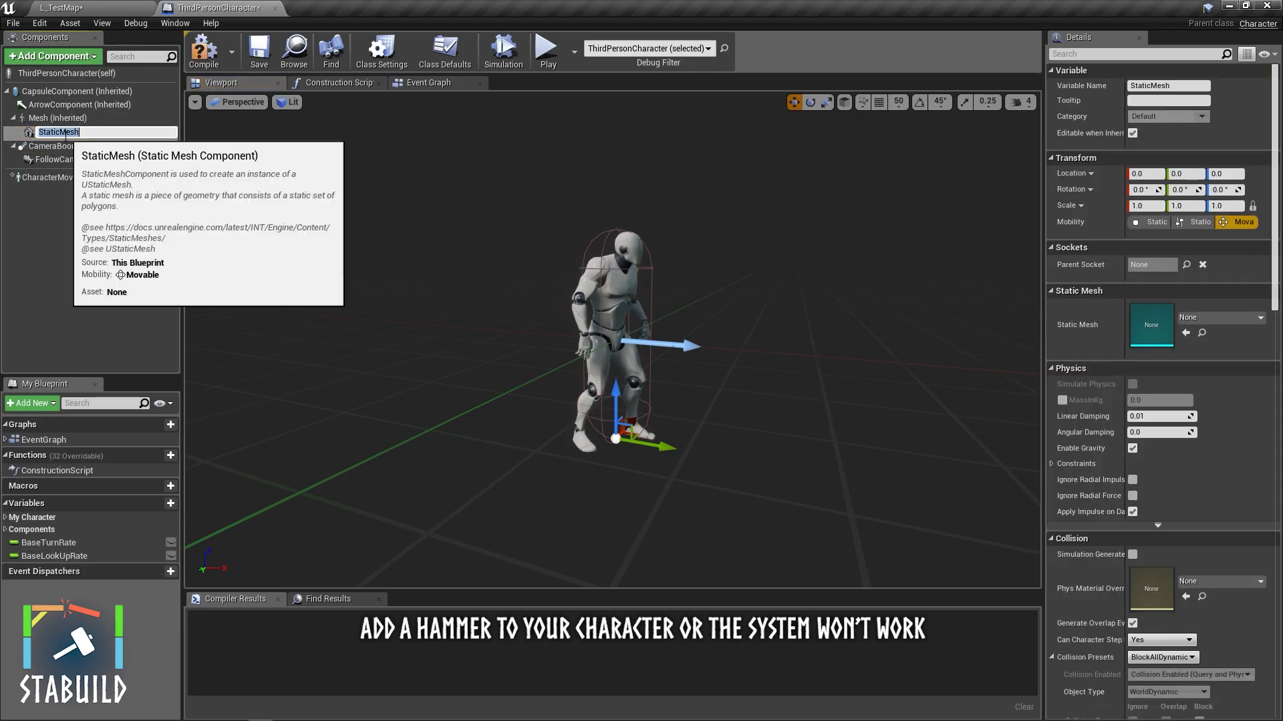
type("Hammer")
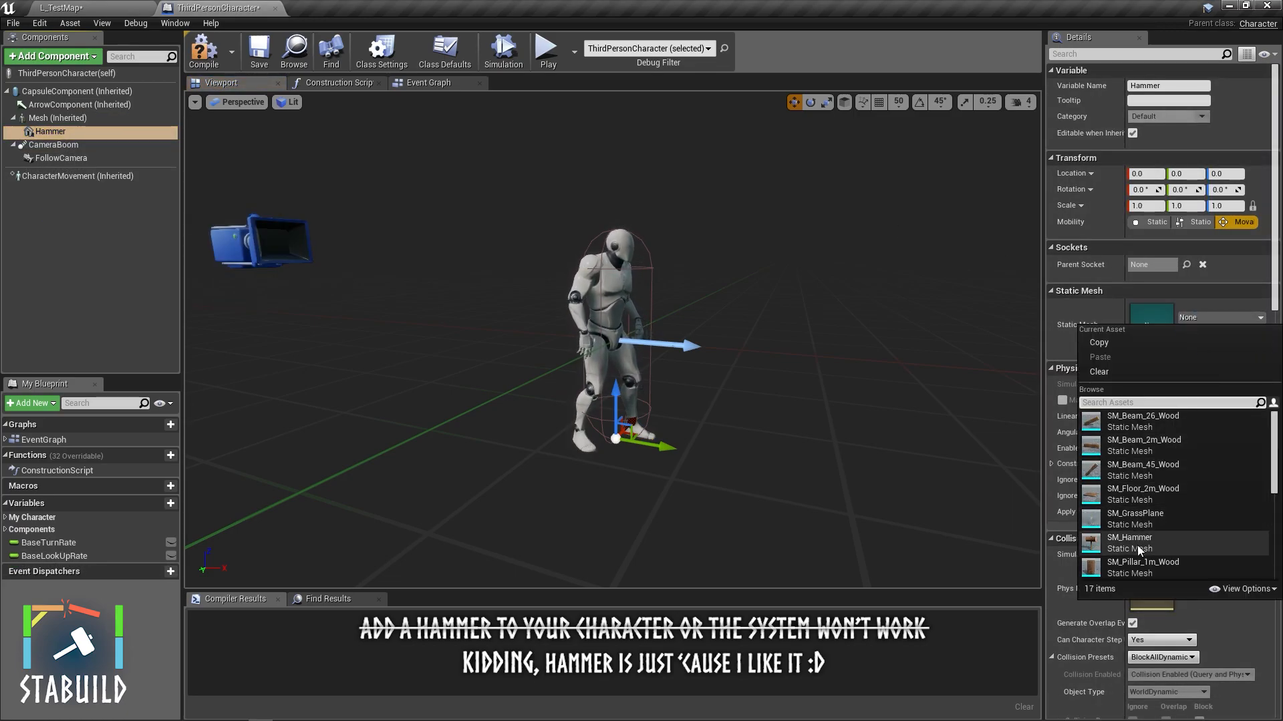
left_click(1129, 542)
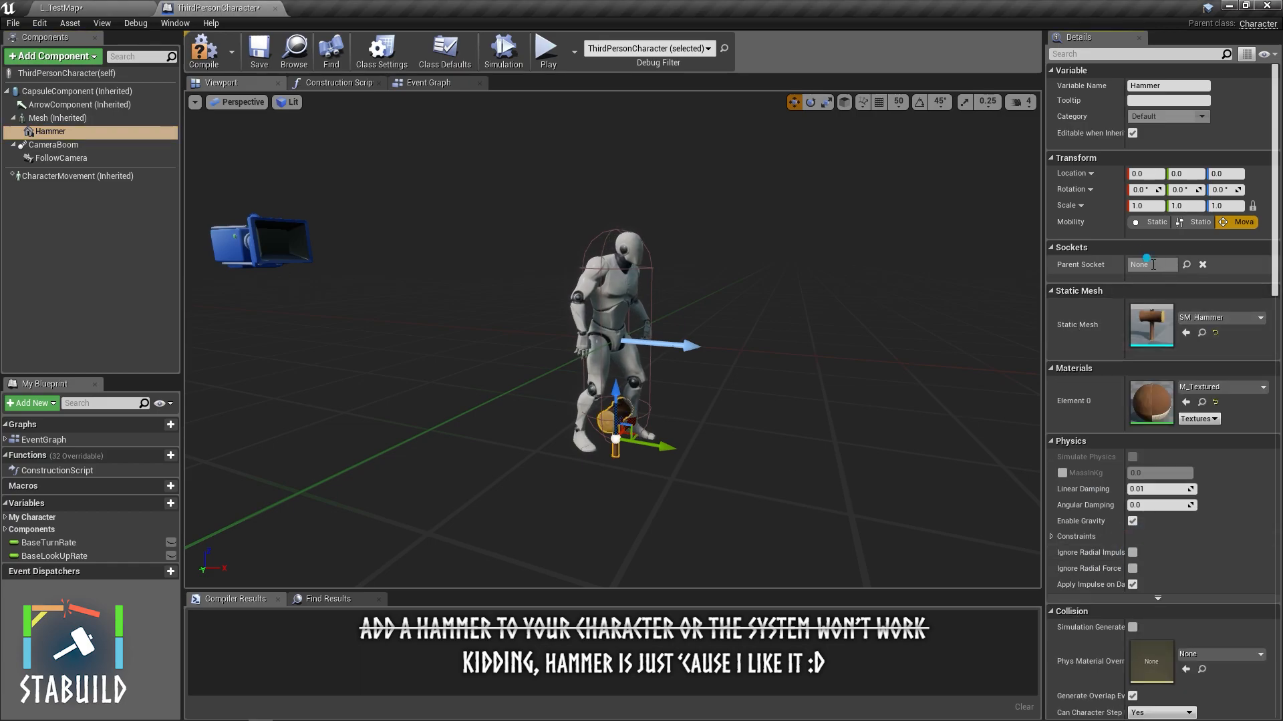
left_click(1152, 265)
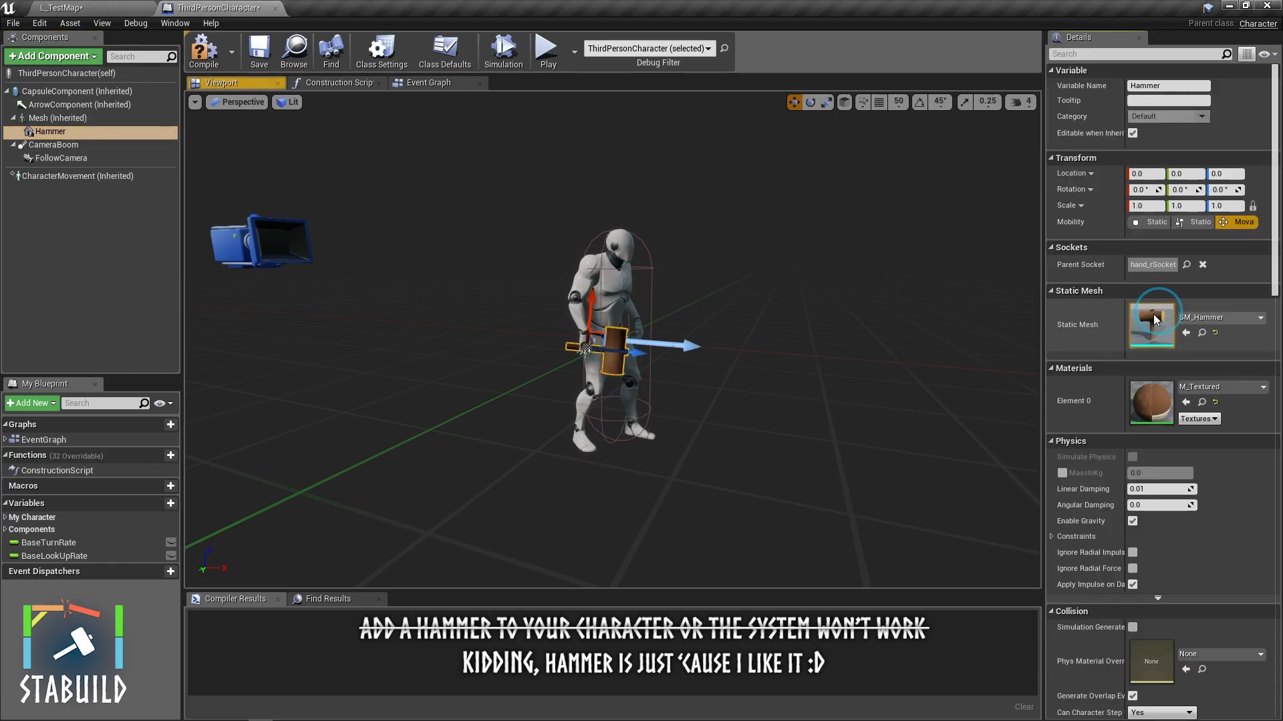
left_click(203, 49)
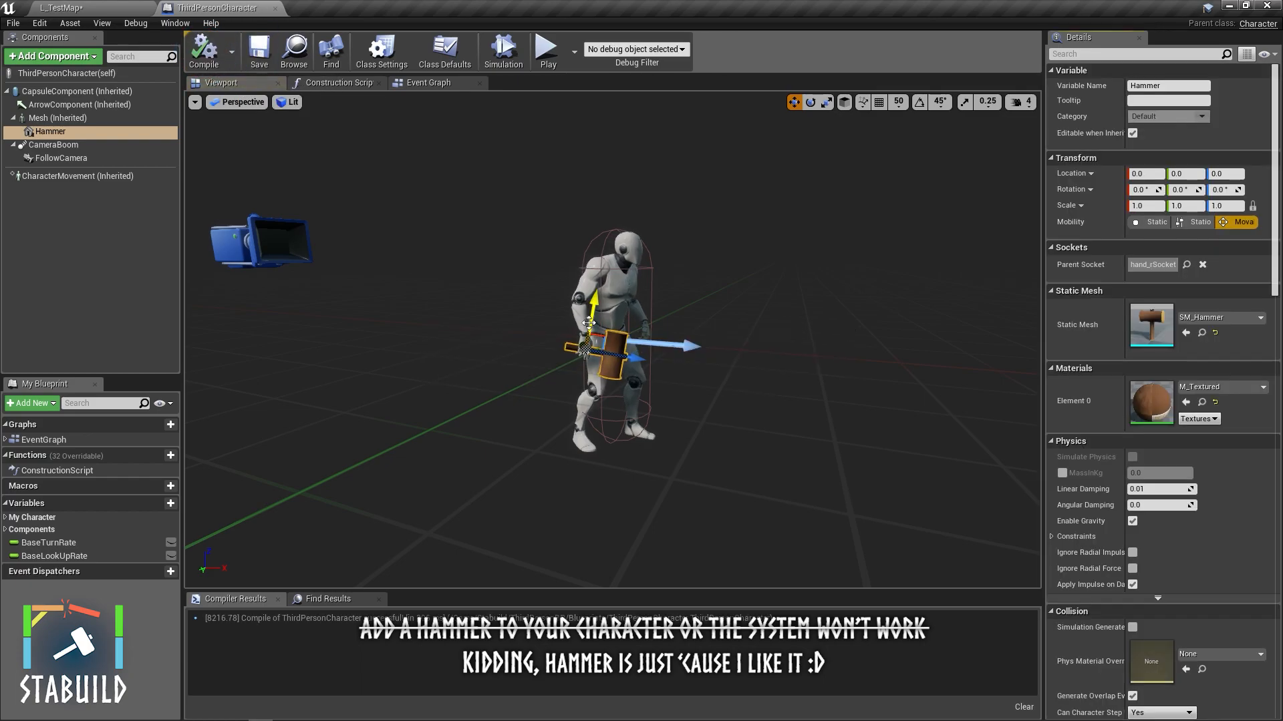
left_click(204, 51)
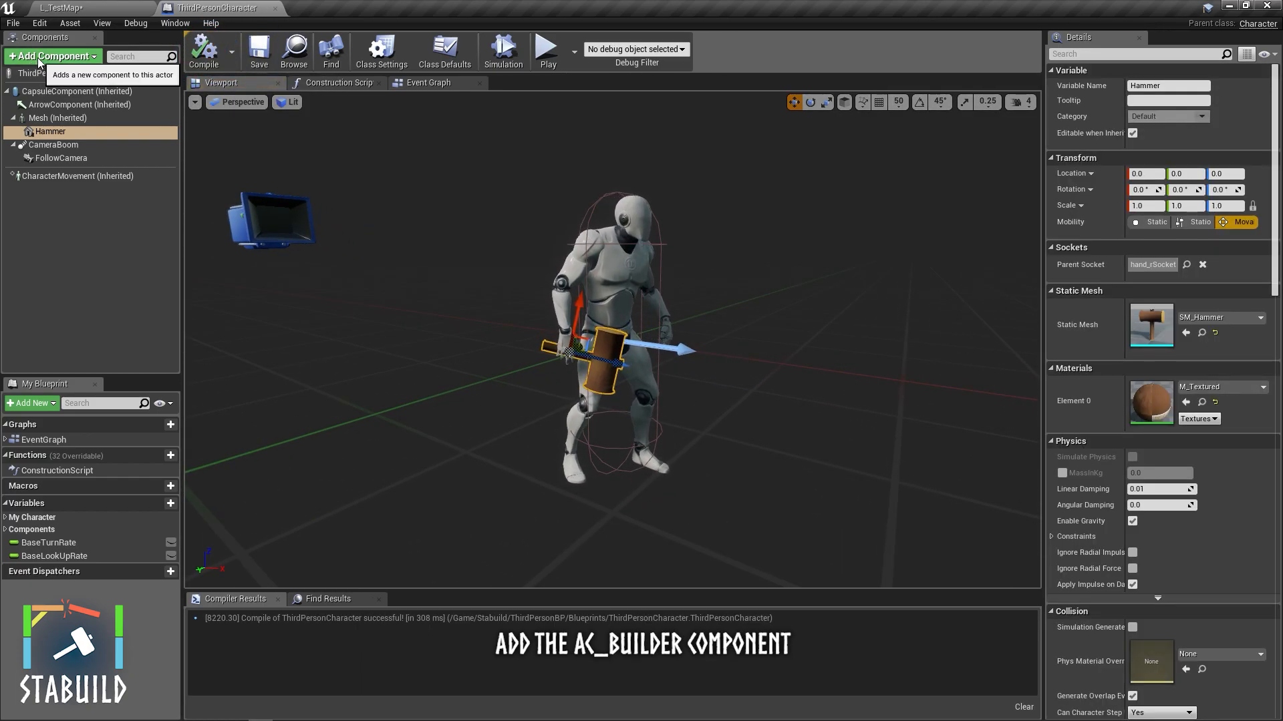
Search Add Component for AC_Builder and attach it to ThirdPersonCharacter, then view the Event Graph.
left_click(52, 56)
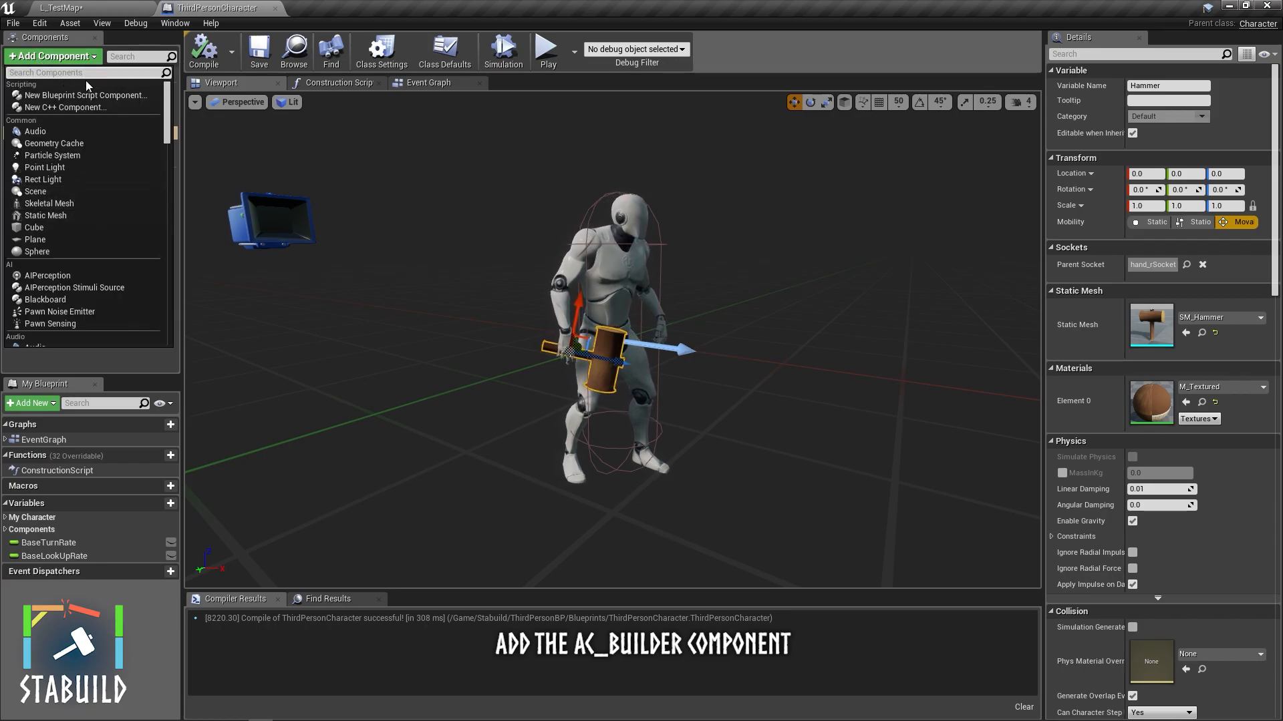
type("b")
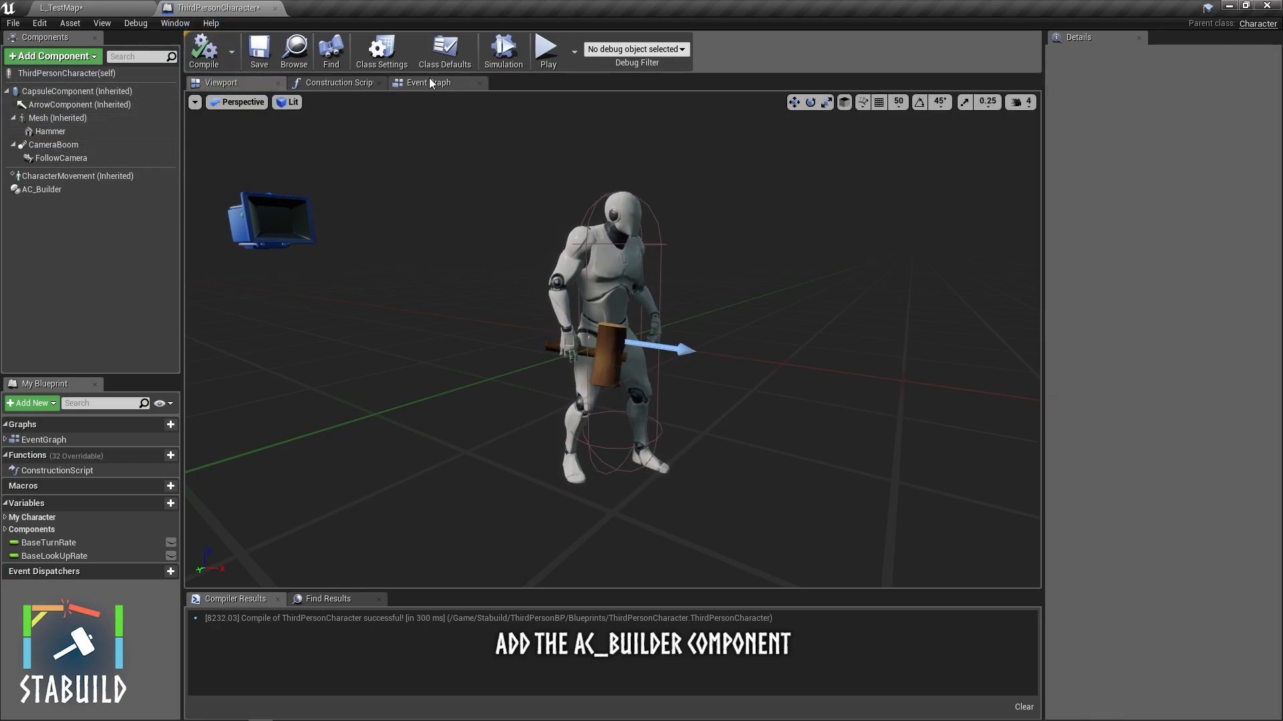
left_click(427, 83)
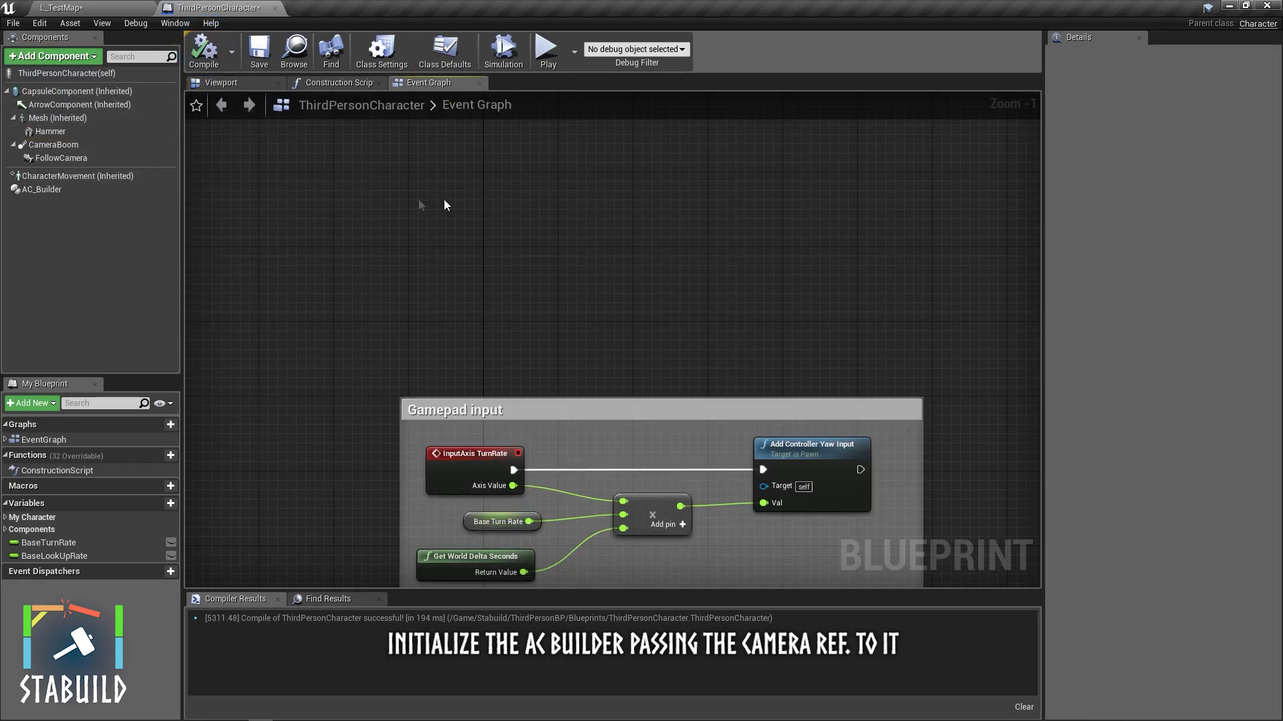
Wire Event BeginPlay to an Initialize Builder Comp call pulled from the AC_Builder reference.
left_click(43, 189)
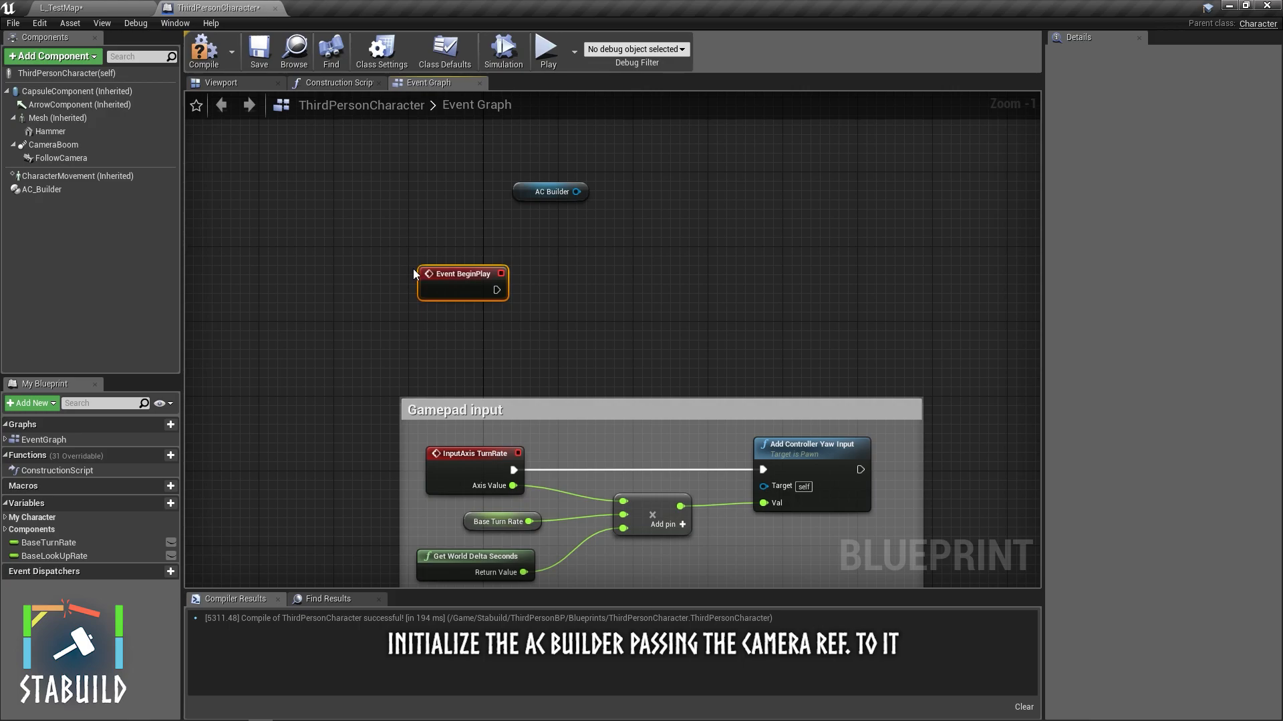
left_click(550, 192)
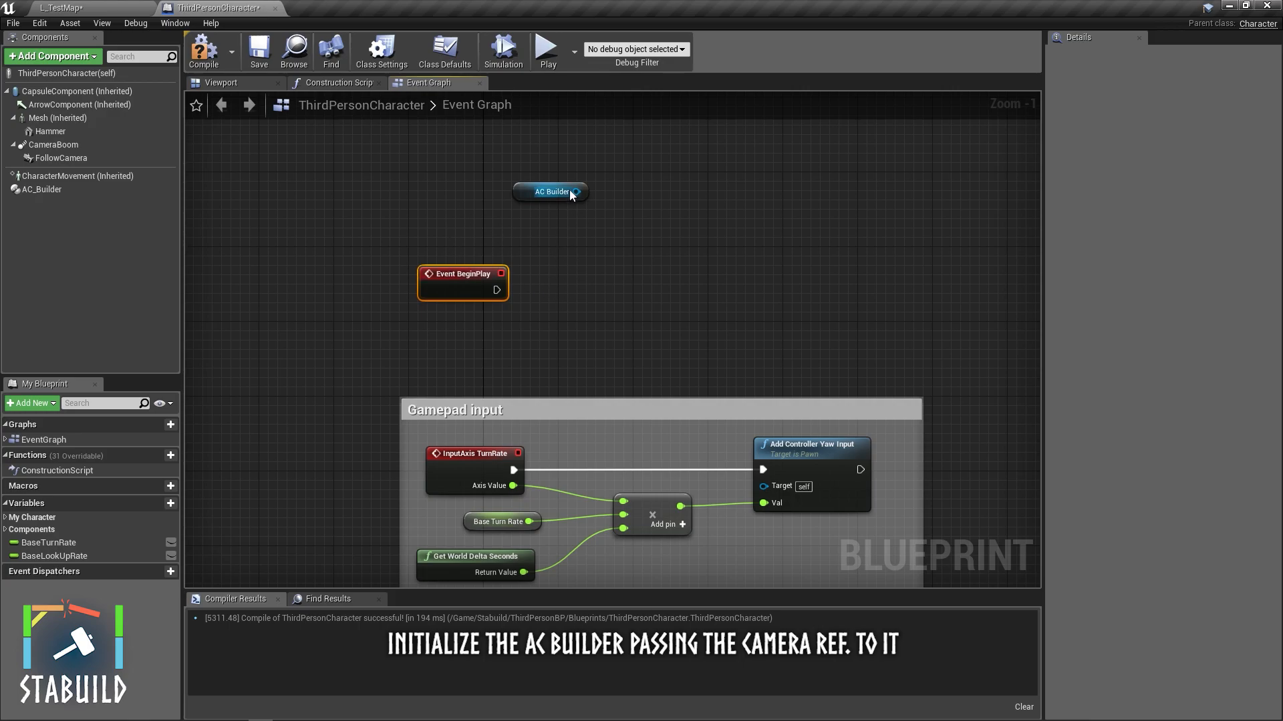
left_click_drag(577, 191, 582, 242)
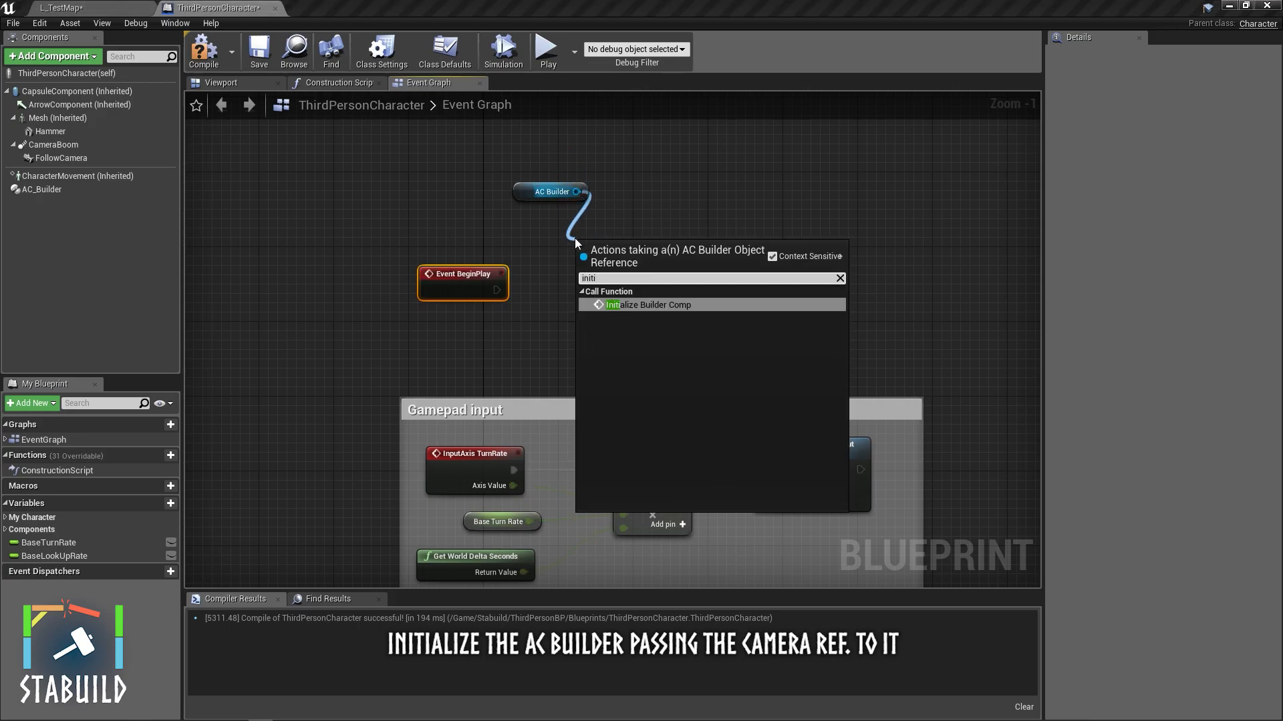
left_click(649, 305)
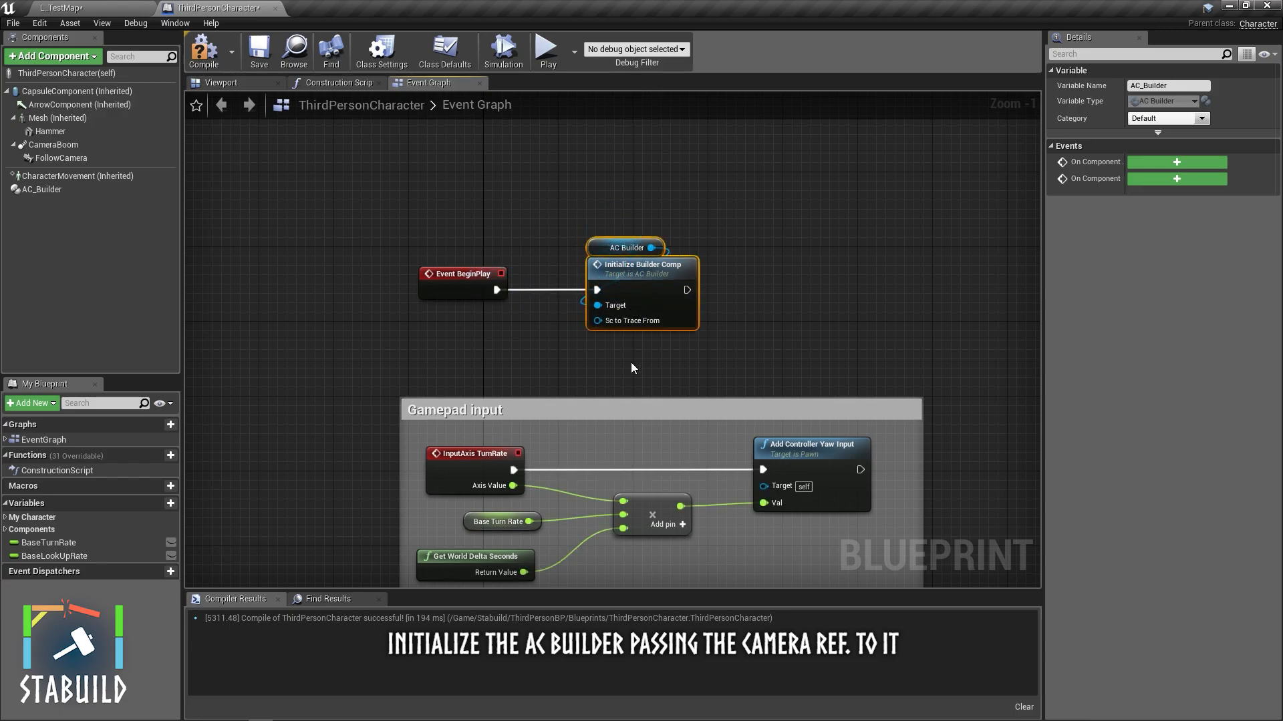
mouse_move(597, 343)
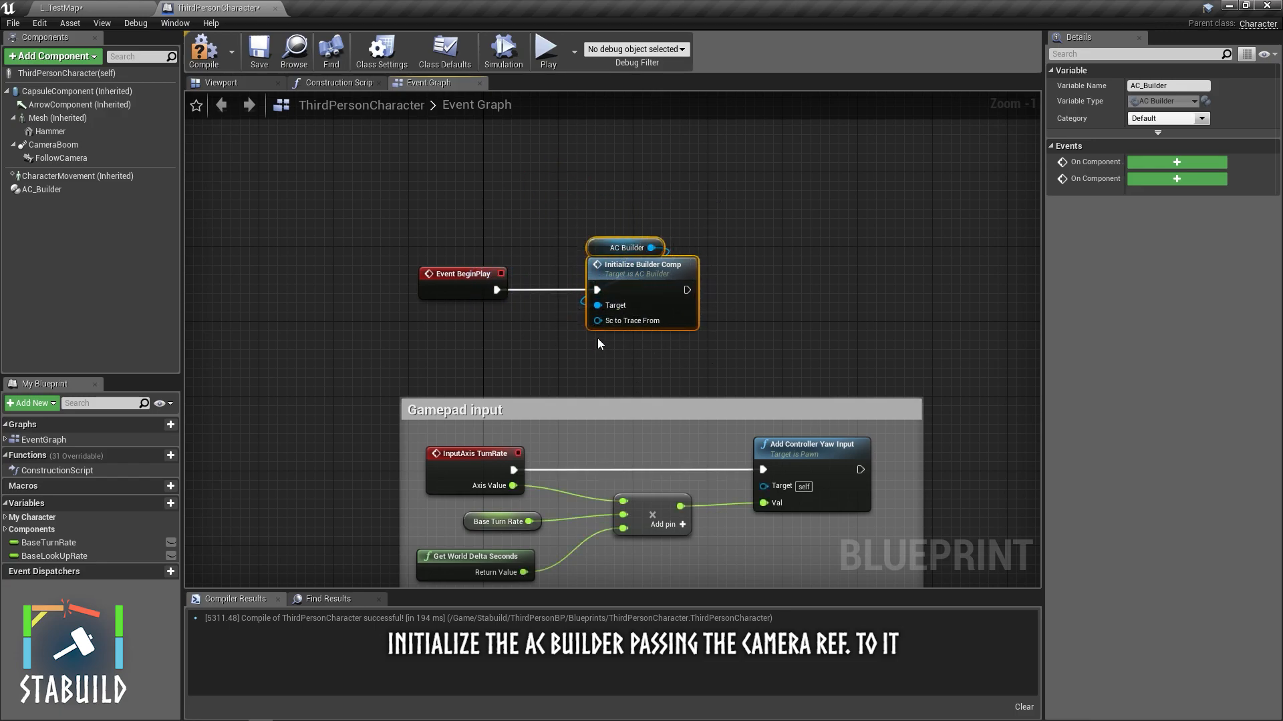
mouse_move(630, 320)
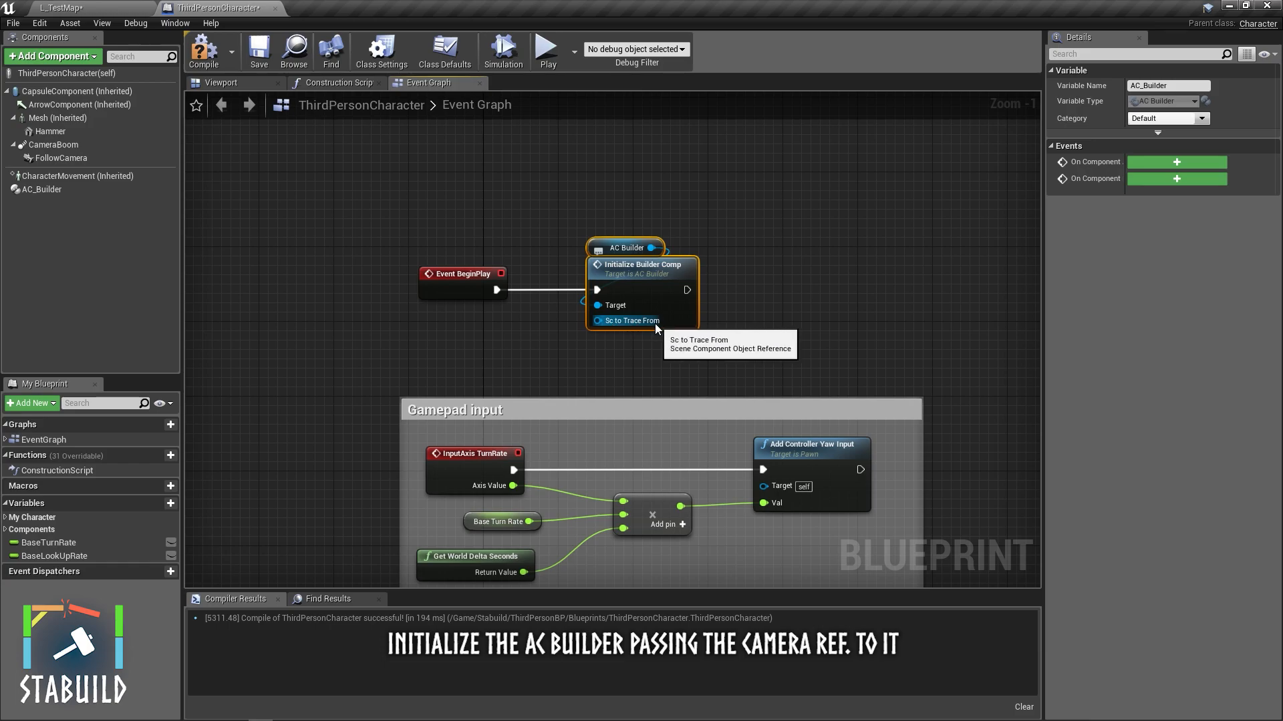
Connect FollowCamera to Sc to Trace From and compile the character blueprint.
left_click(61, 157)
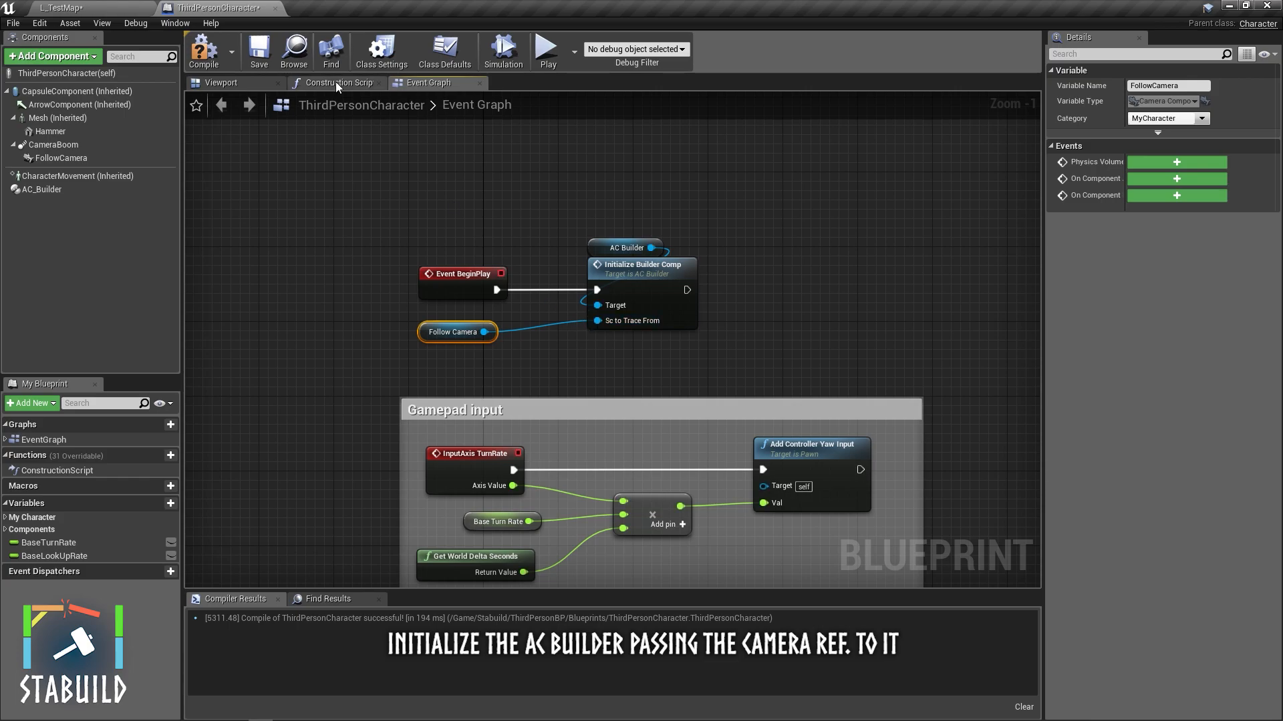
left_click(61, 158)
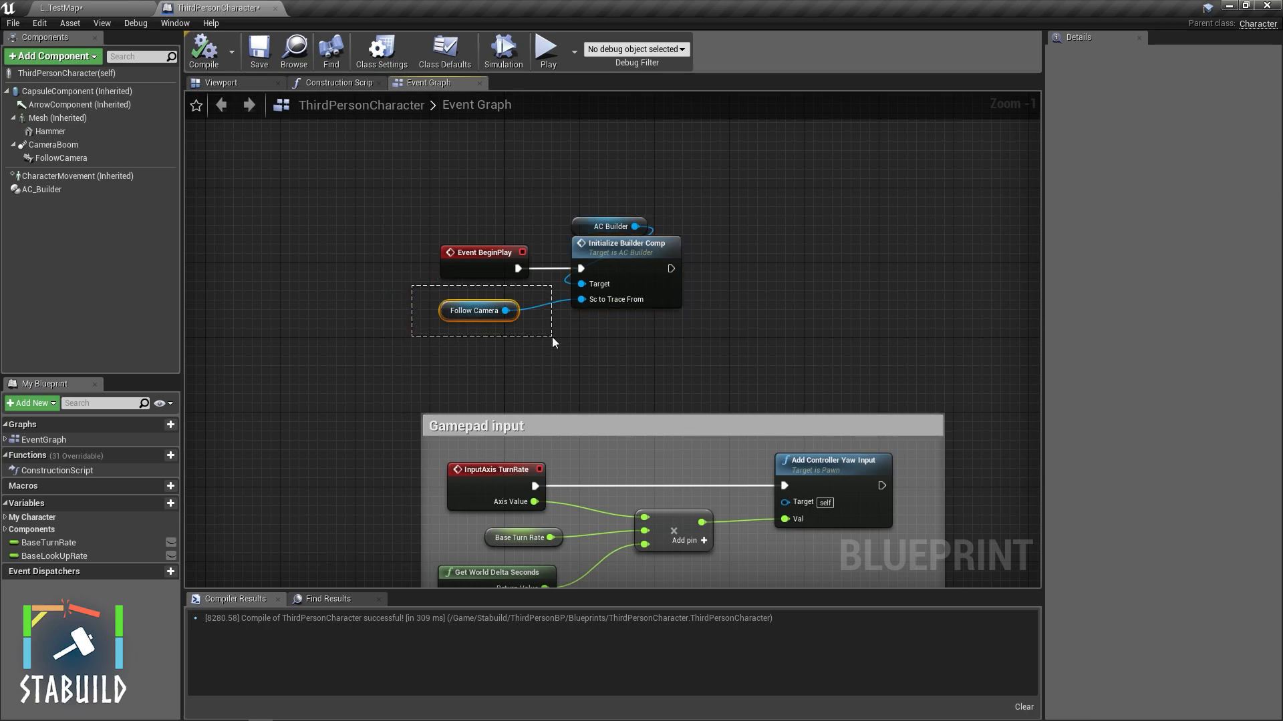
left_click(478, 310)
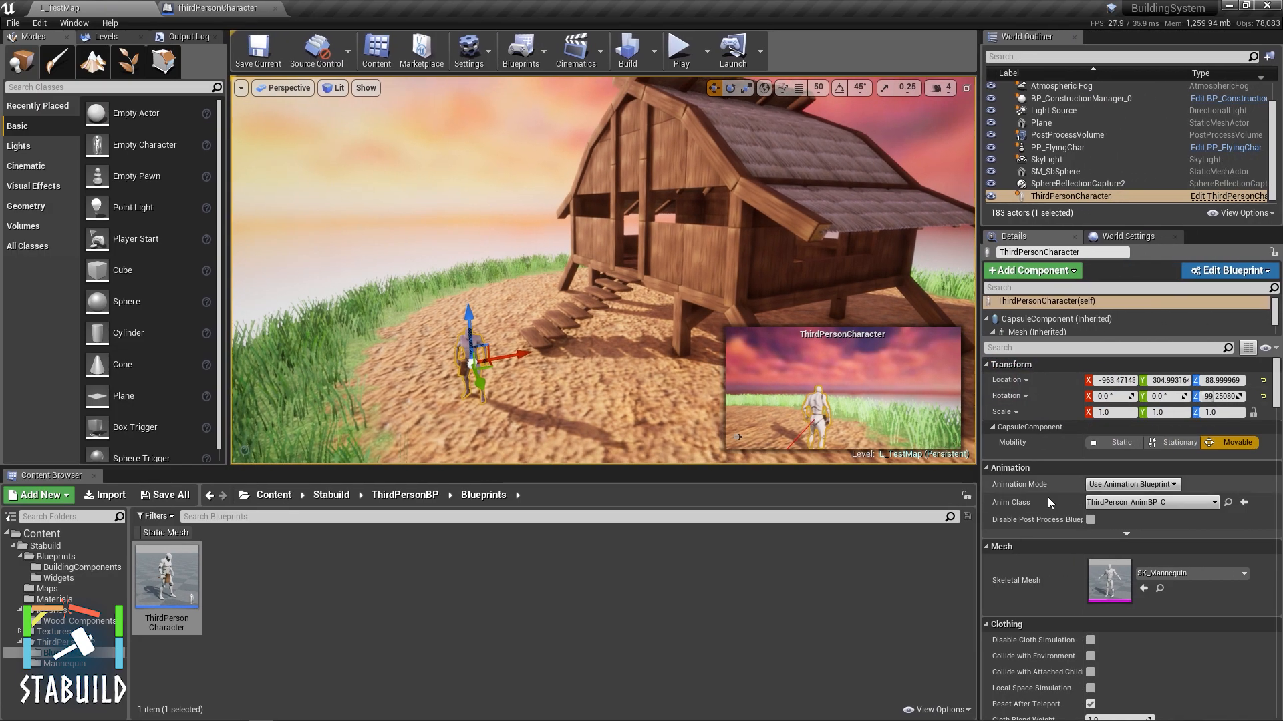
Set the placed ThirdPersonCharacter's Auto Possess Player to Player 0.
type("poss")
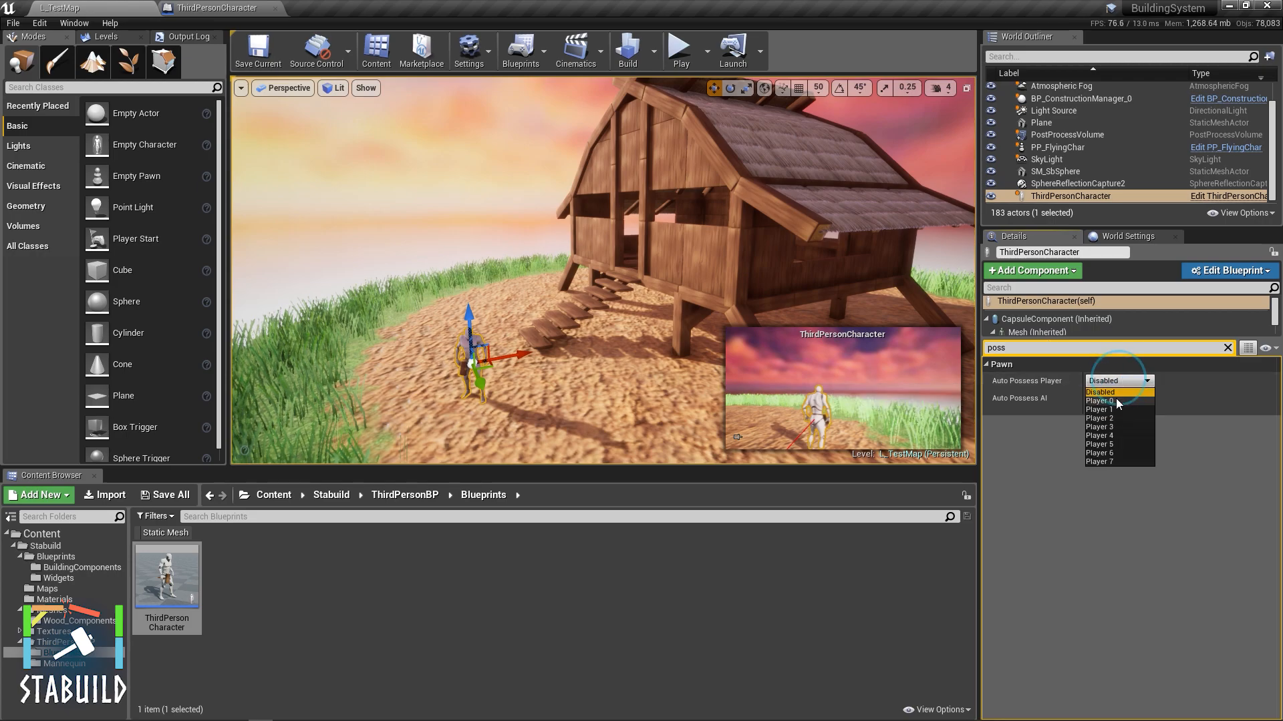
left_click(1100, 400)
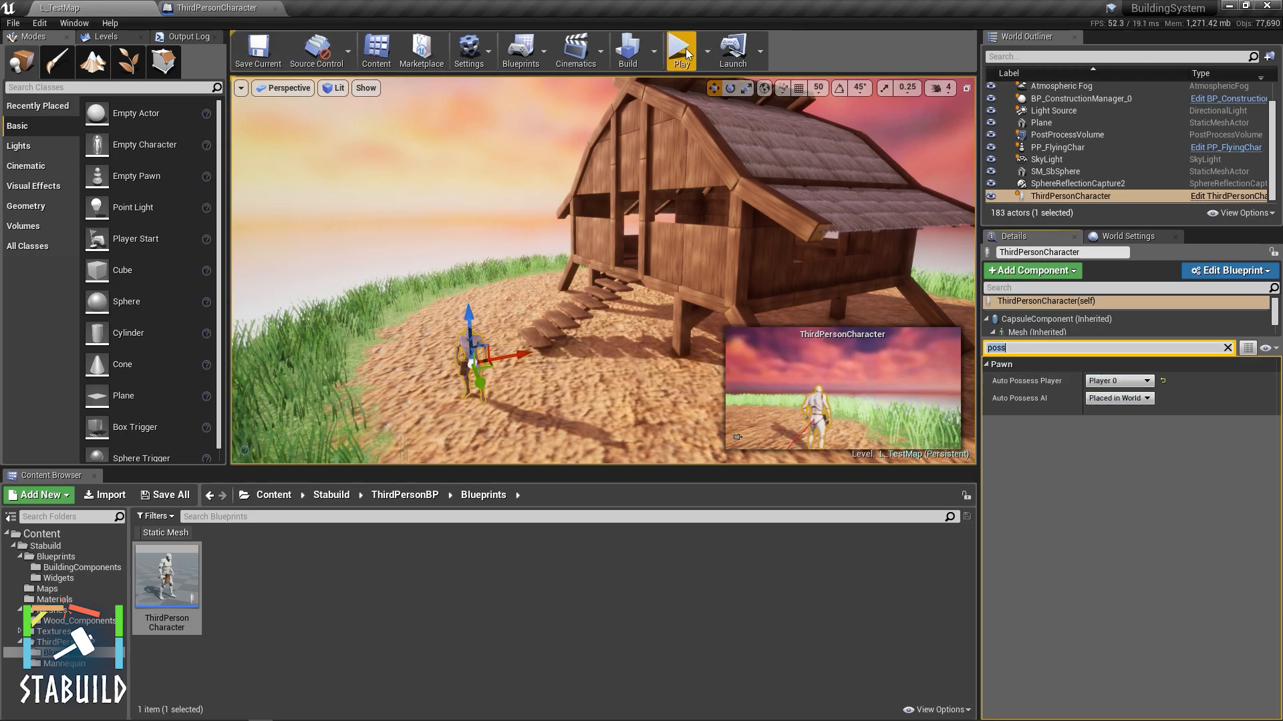
Play the level and place a wooden floor piece inside the house.
left_click(681, 47)
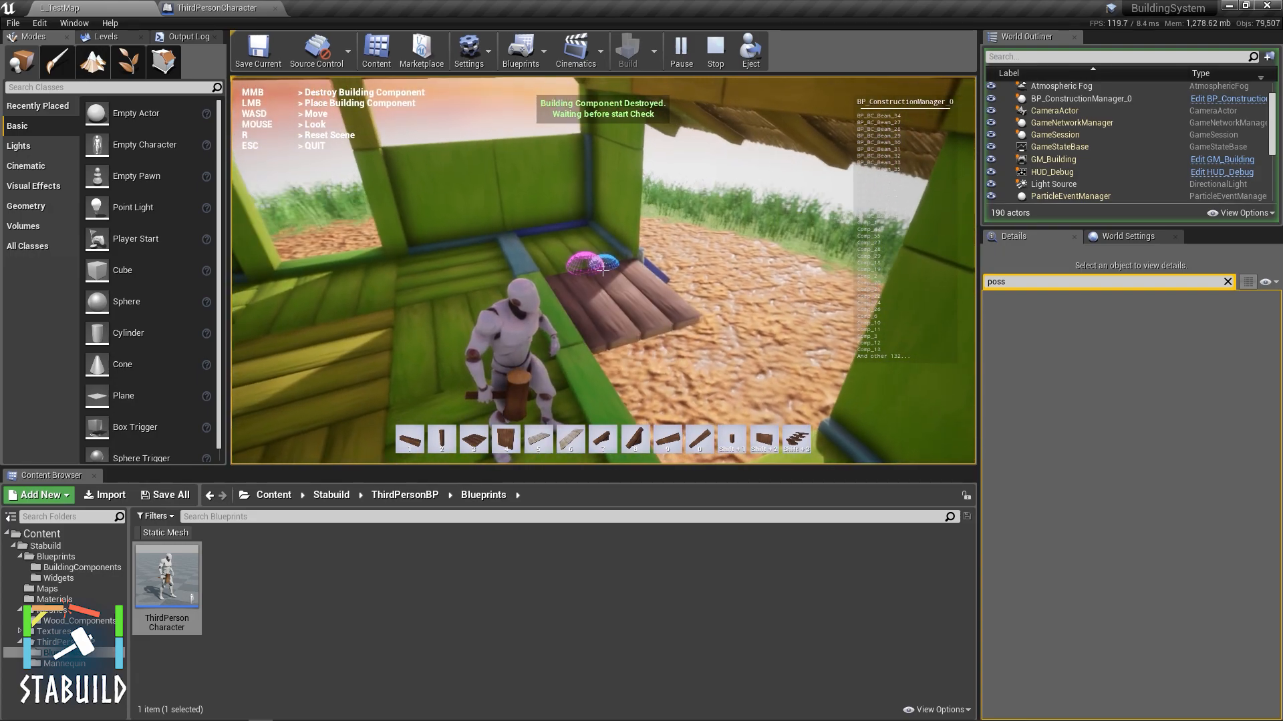
left_click(601, 270)
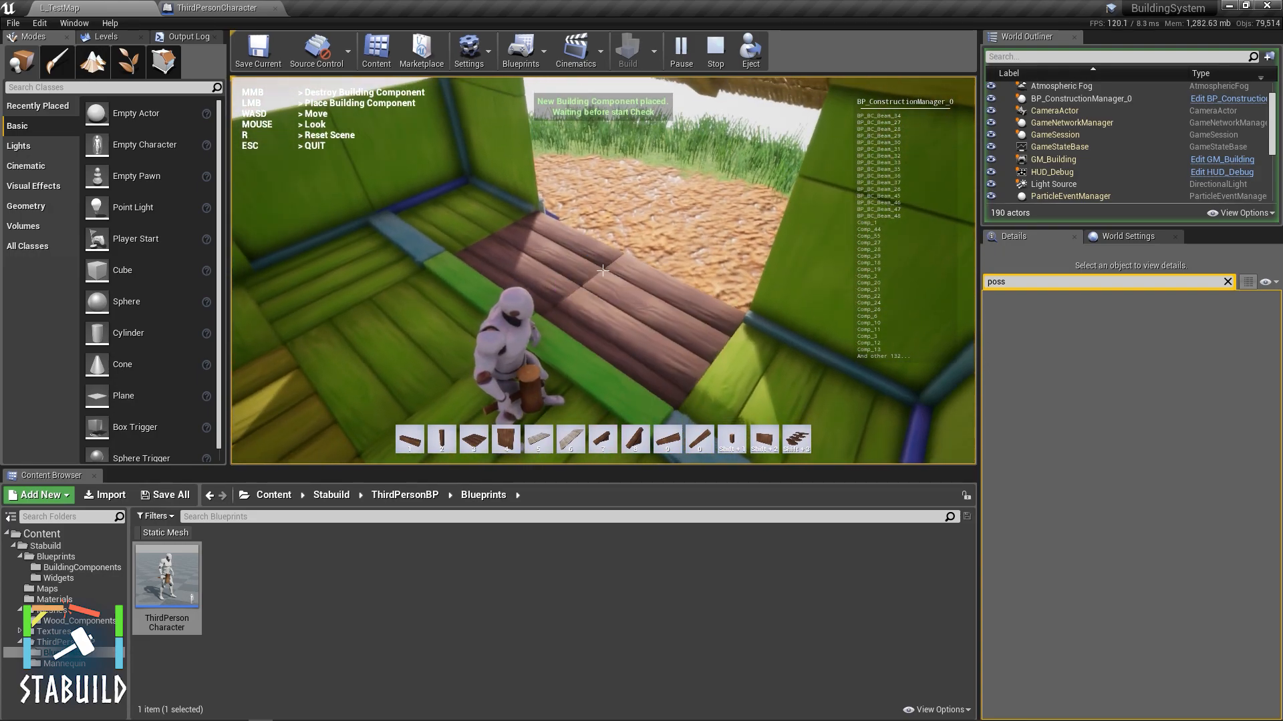